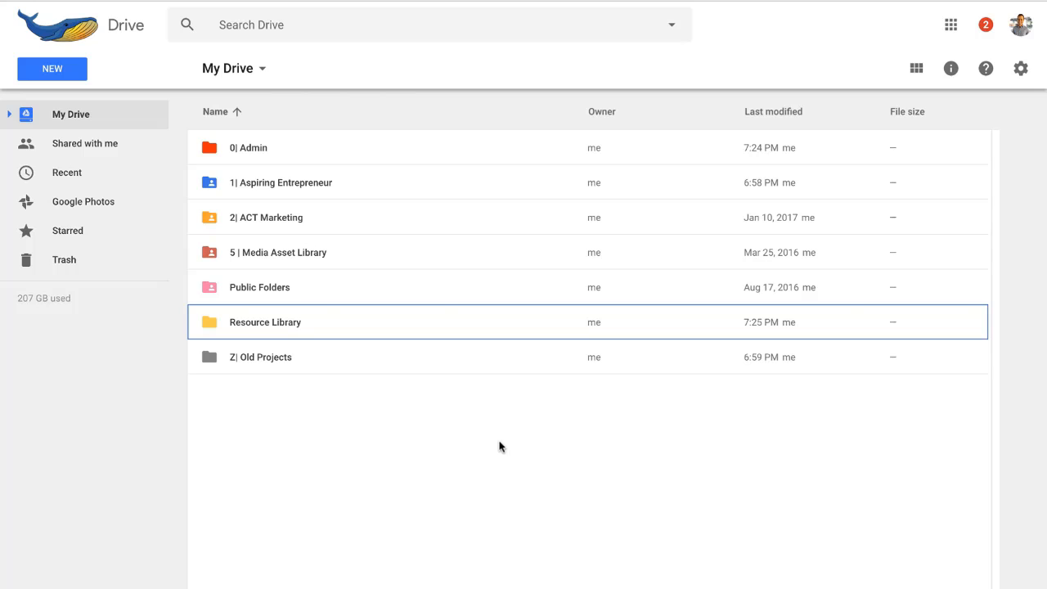
pyautogui.moveTo(326, 179)
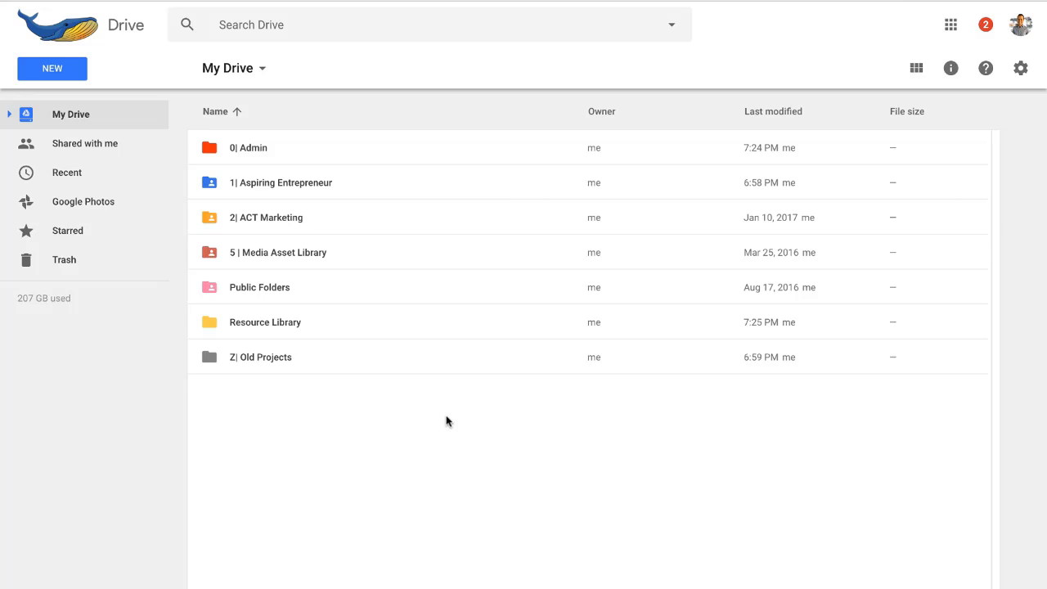
pyautogui.moveTo(366, 156)
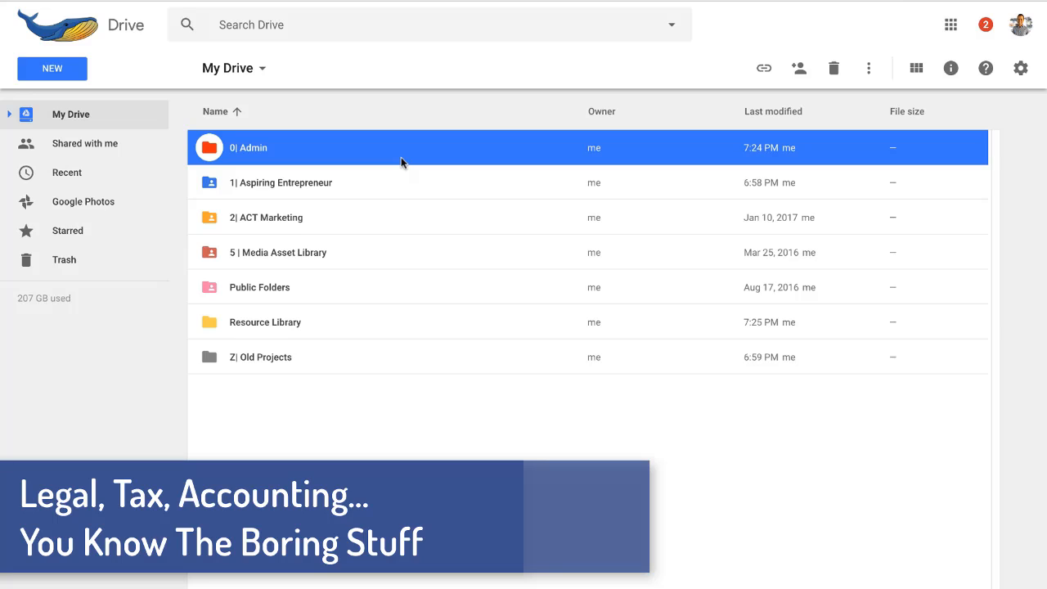
pyautogui.moveTo(388, 187)
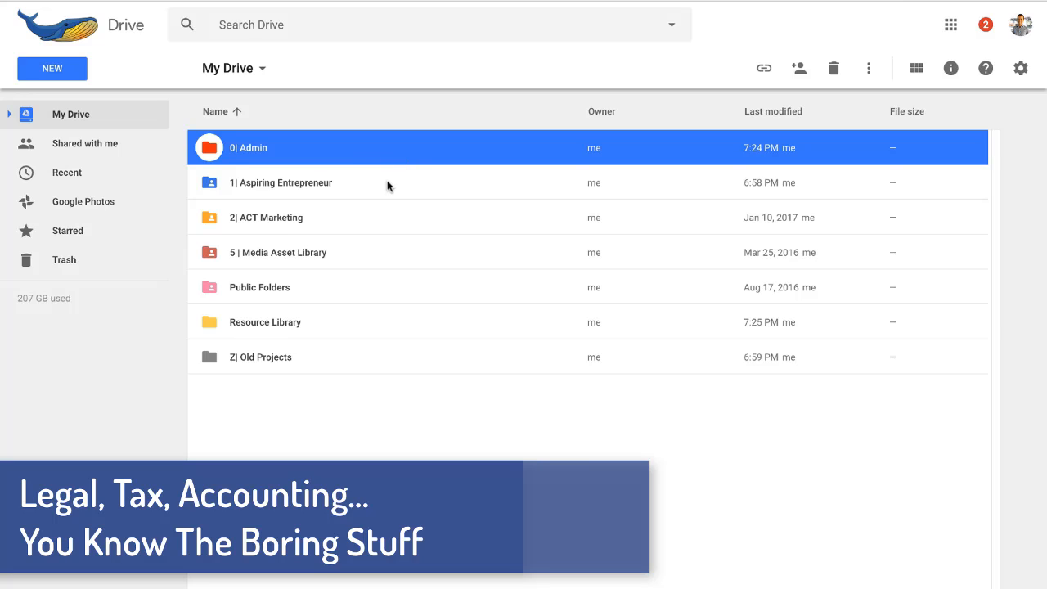
pyautogui.moveTo(378, 186)
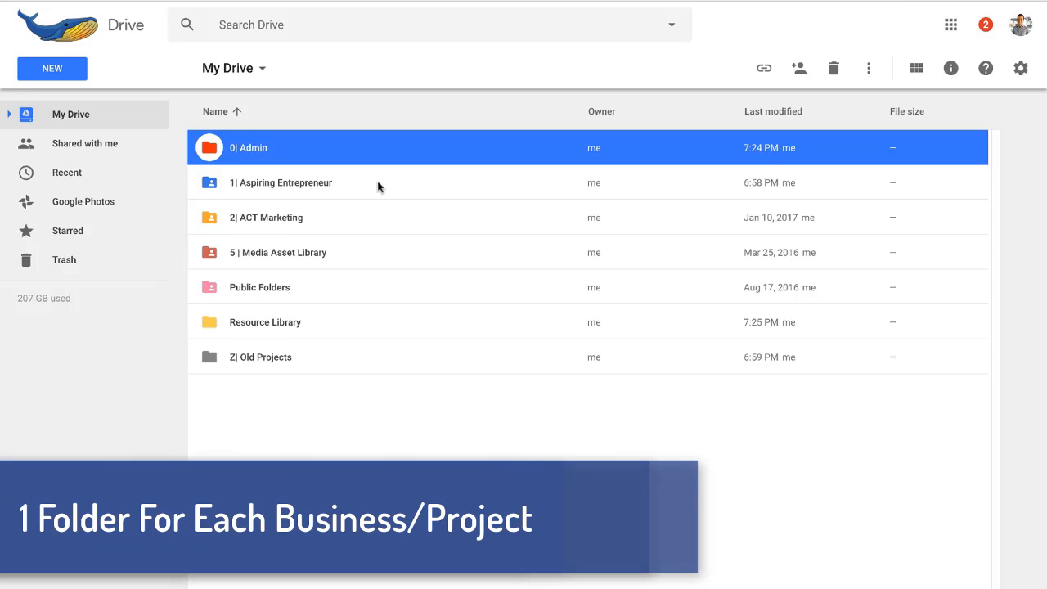
# Point out the Aspiring Entrepreneur, ACT Marketing, Resource Library and Old Projects business folders.
pyautogui.click(280, 183)
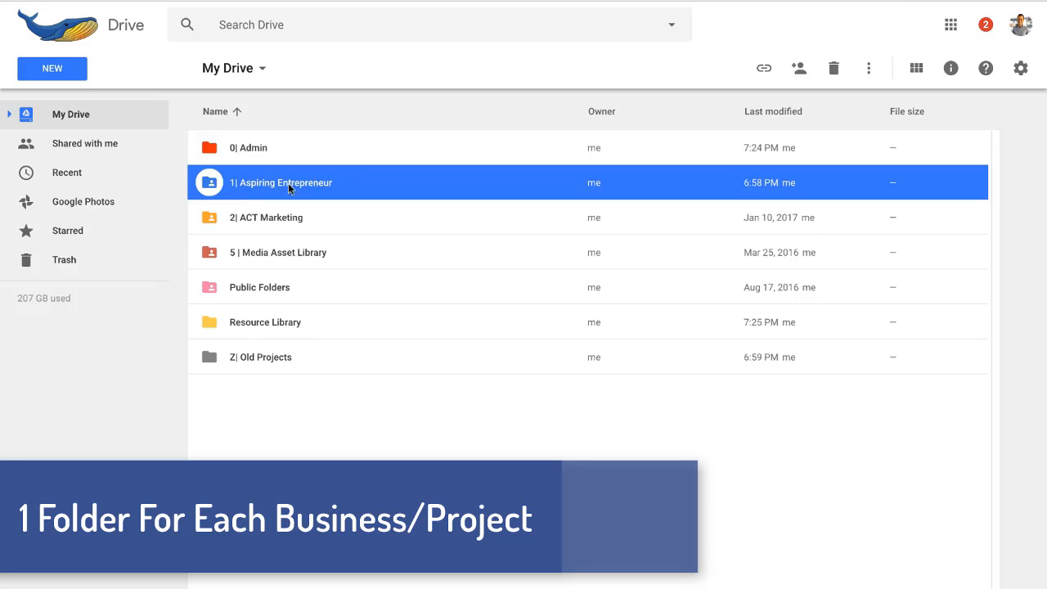
pyautogui.moveTo(426, 188)
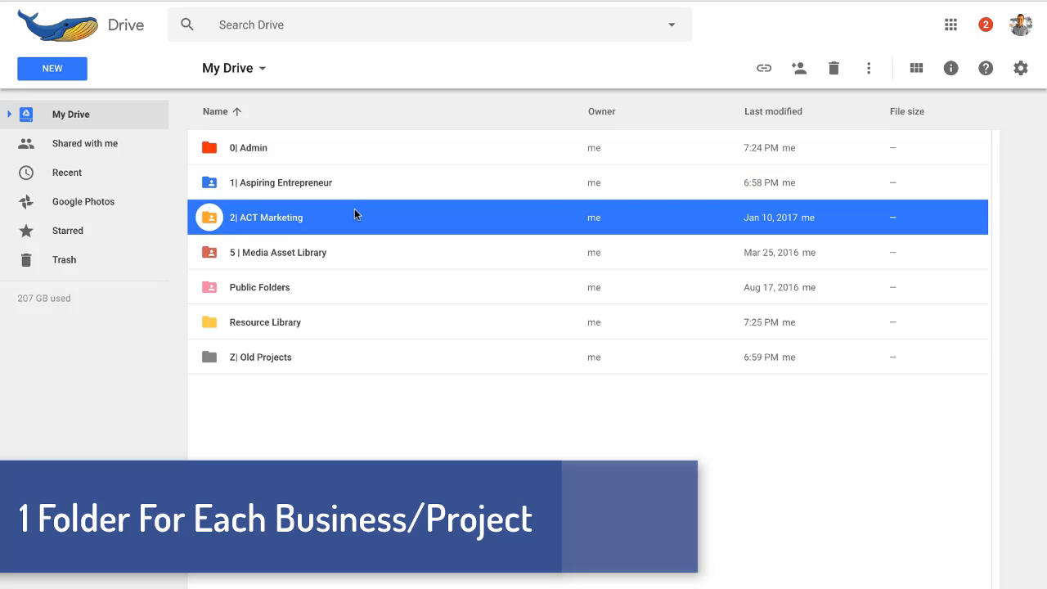
pyautogui.click(278, 252)
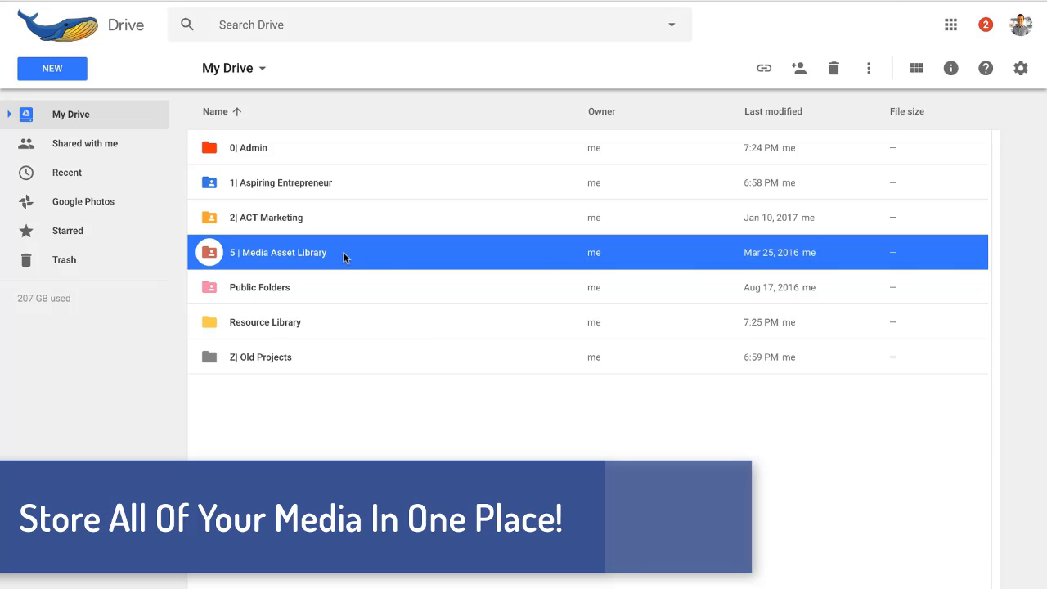
pyautogui.moveTo(409, 268)
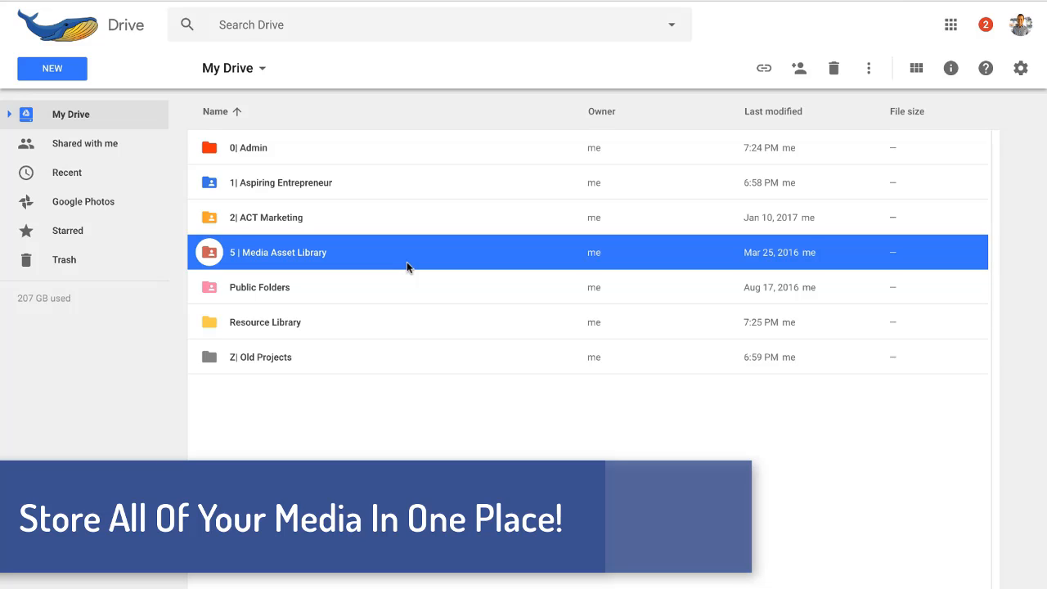
pyautogui.moveTo(381, 198)
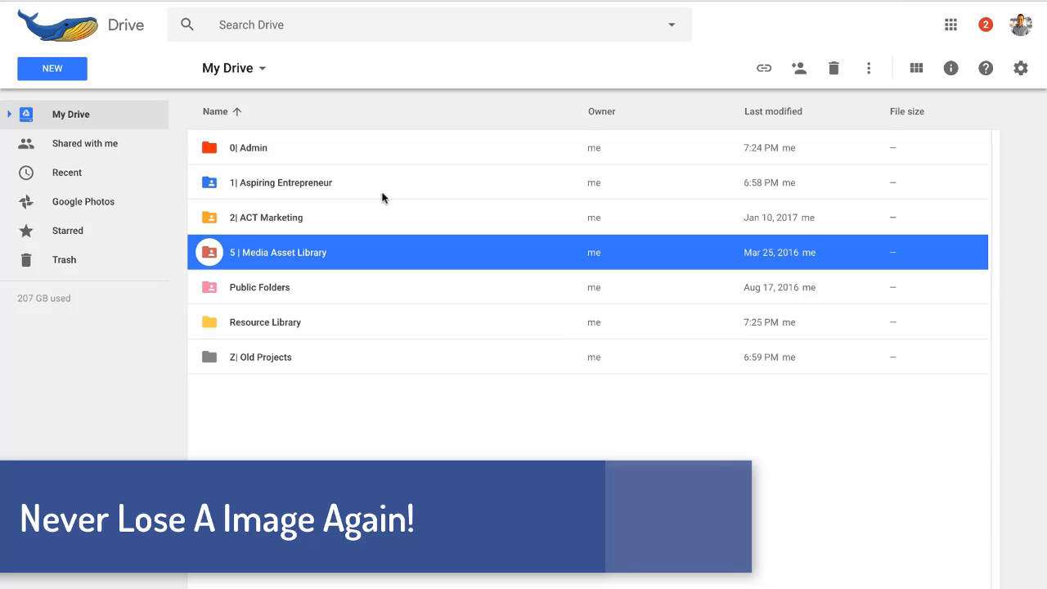
pyautogui.moveTo(369, 239)
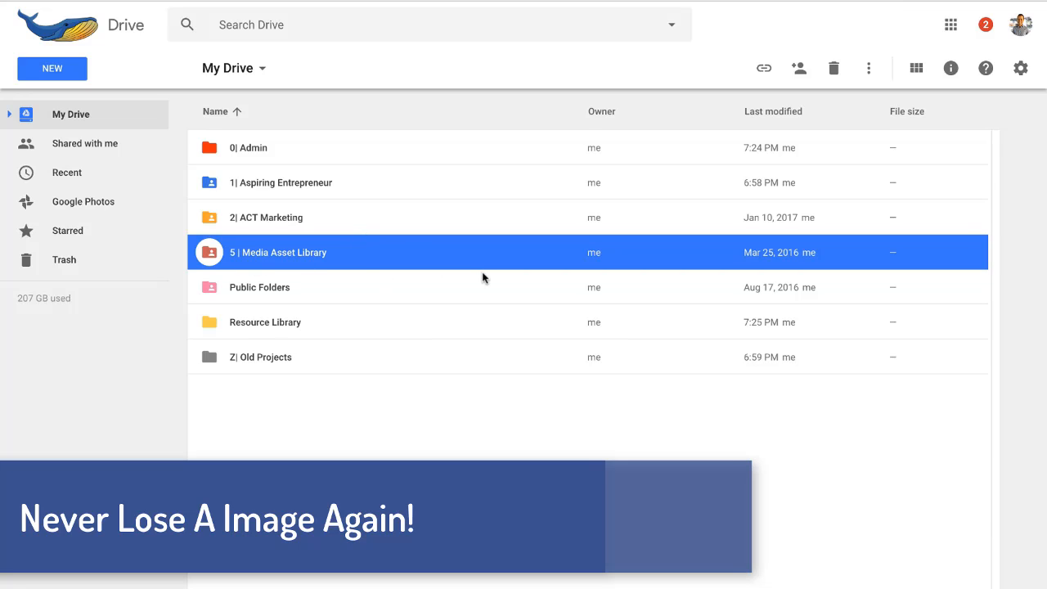
pyautogui.moveTo(410, 250)
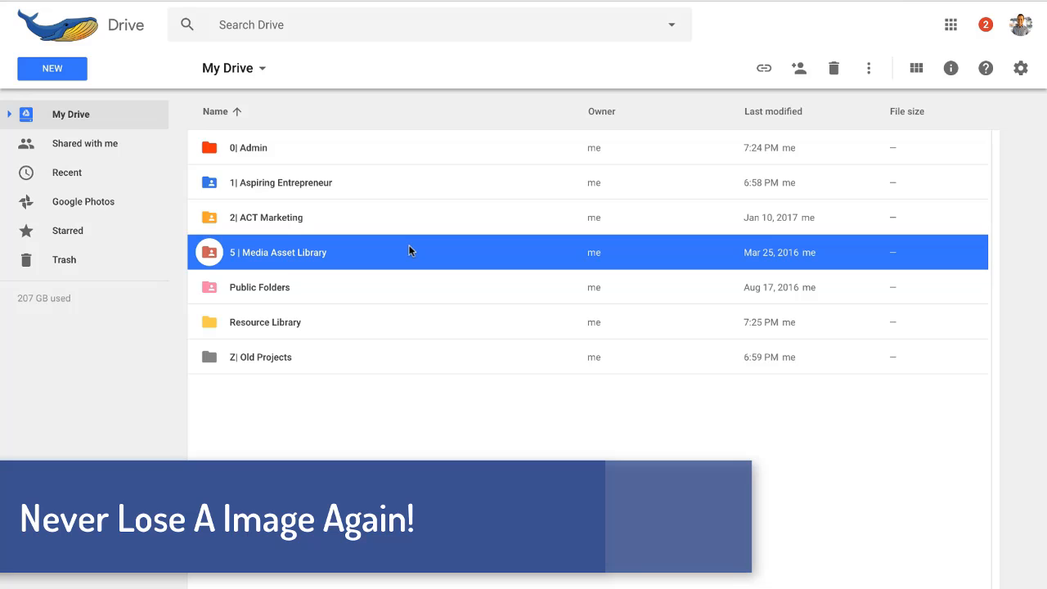
pyautogui.moveTo(394, 254)
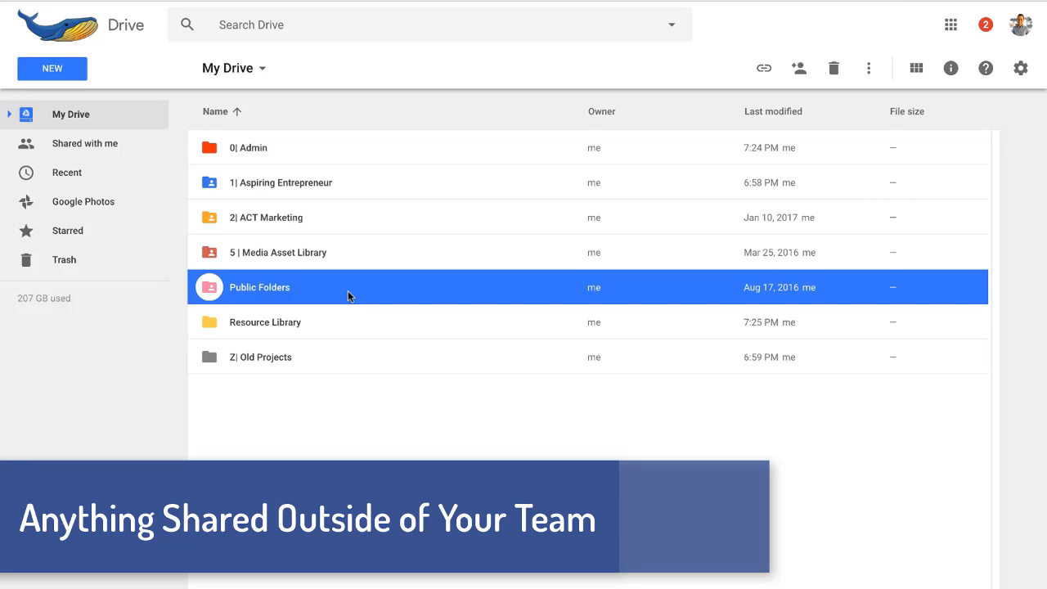
pyautogui.moveTo(437, 296)
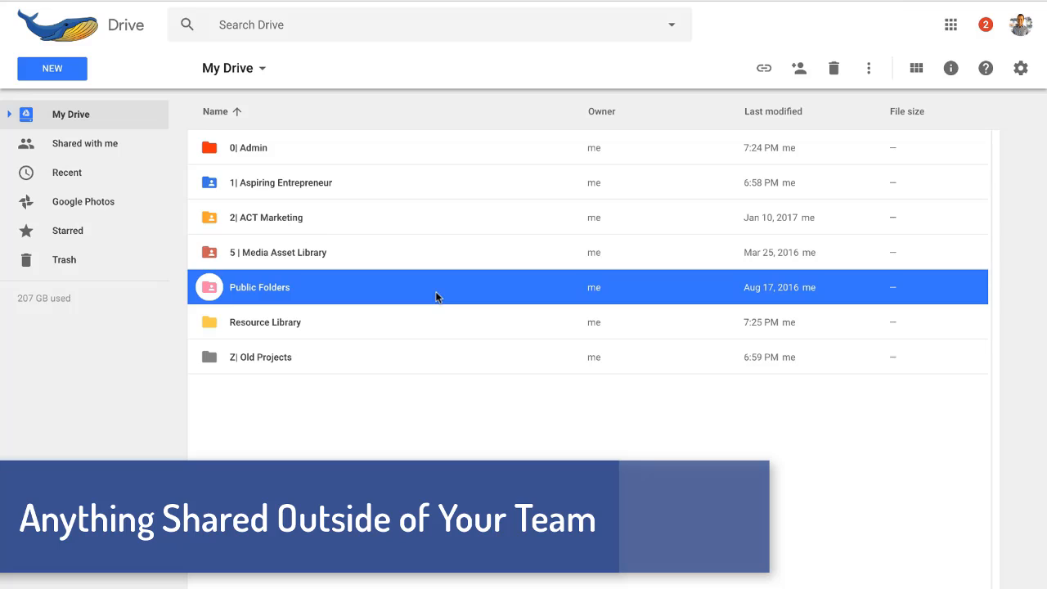
pyautogui.moveTo(409, 323)
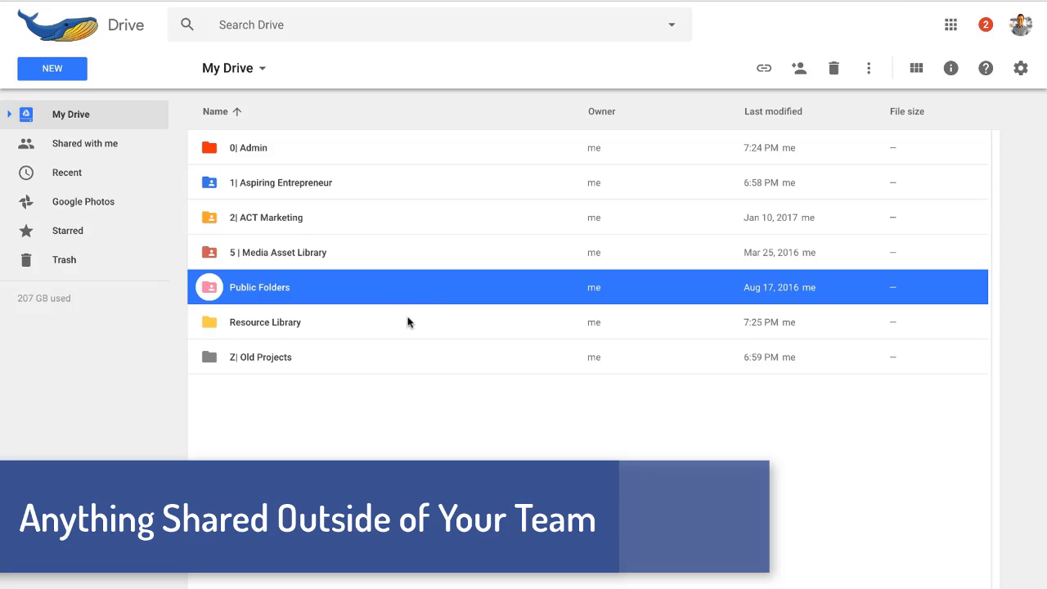
pyautogui.click(265, 321)
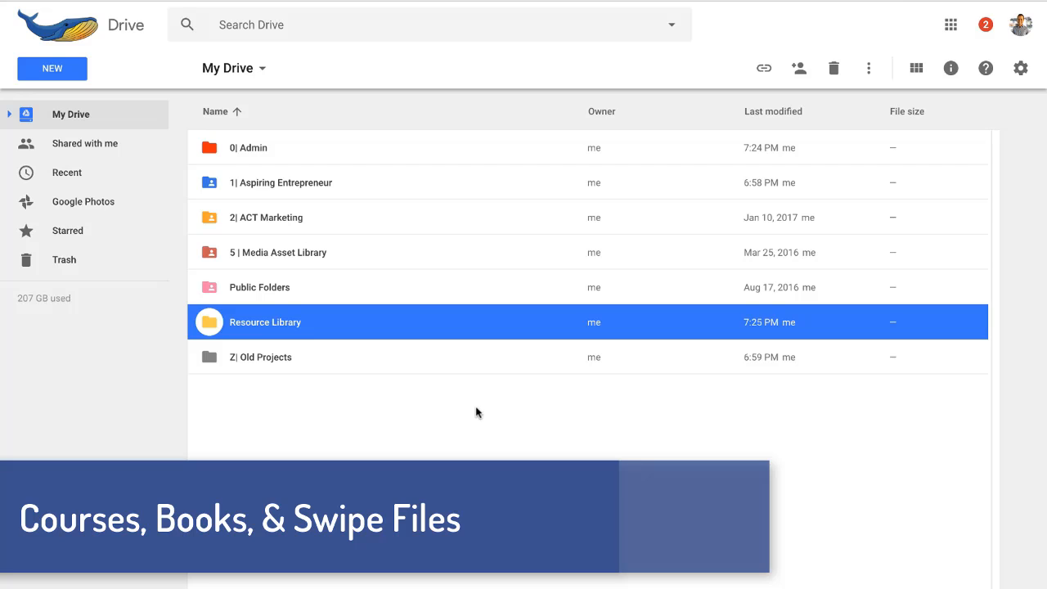
pyautogui.click(261, 356)
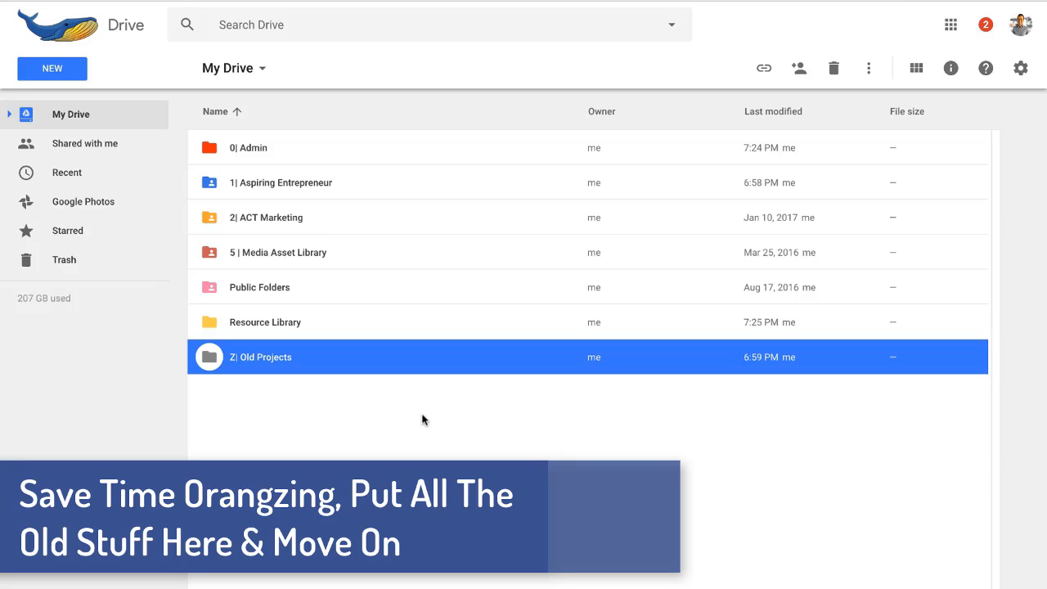
pyautogui.moveTo(377, 335)
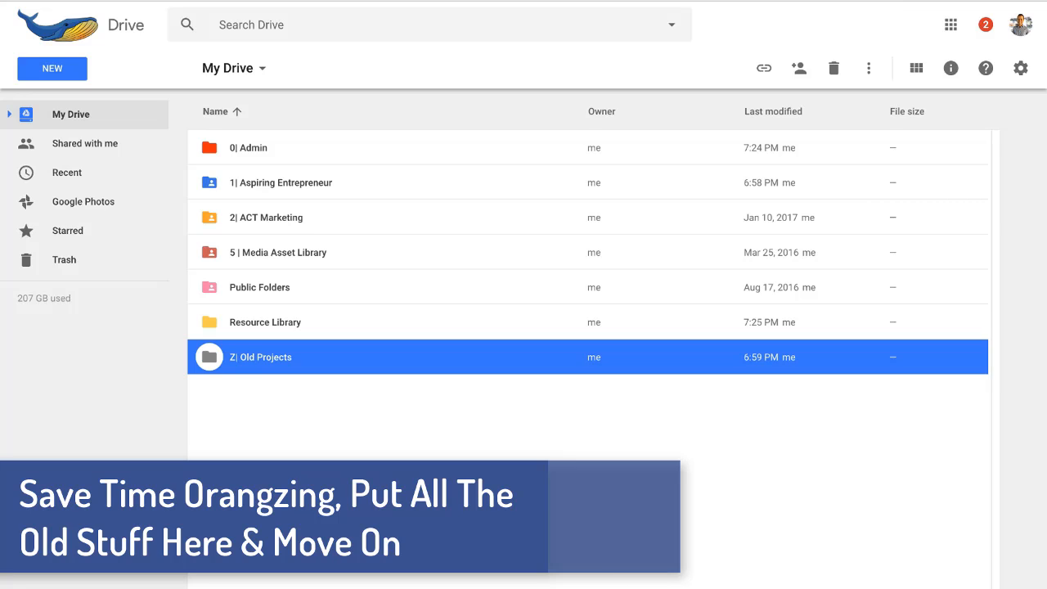
pyautogui.moveTo(369, 206)
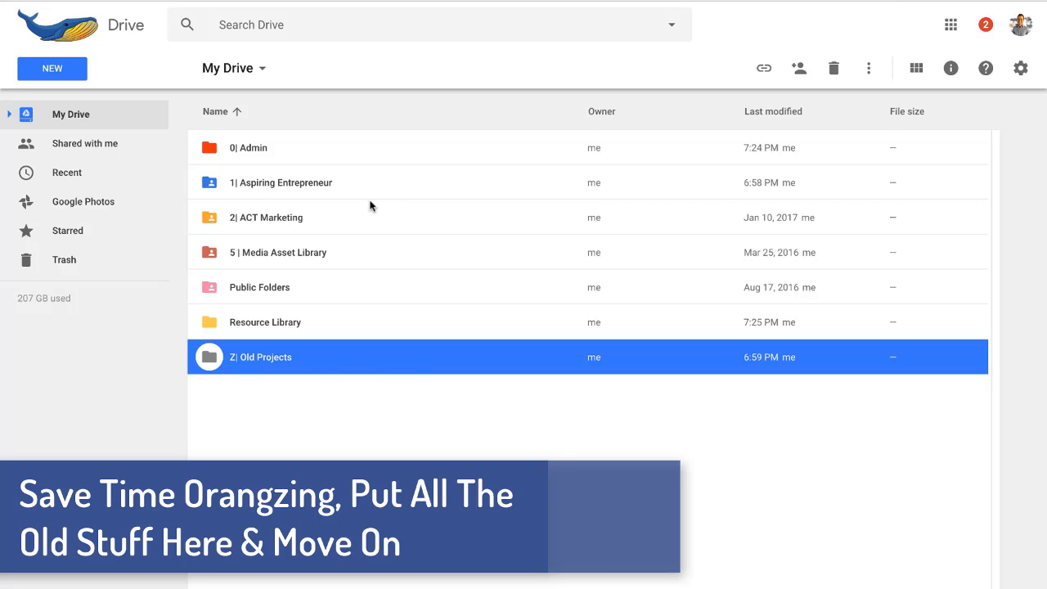
# Enter Aspiring Entrepreneur, highlight its Content and Team Files subfolders, and go into Team Files.
pyautogui.doubleClick(261, 356)
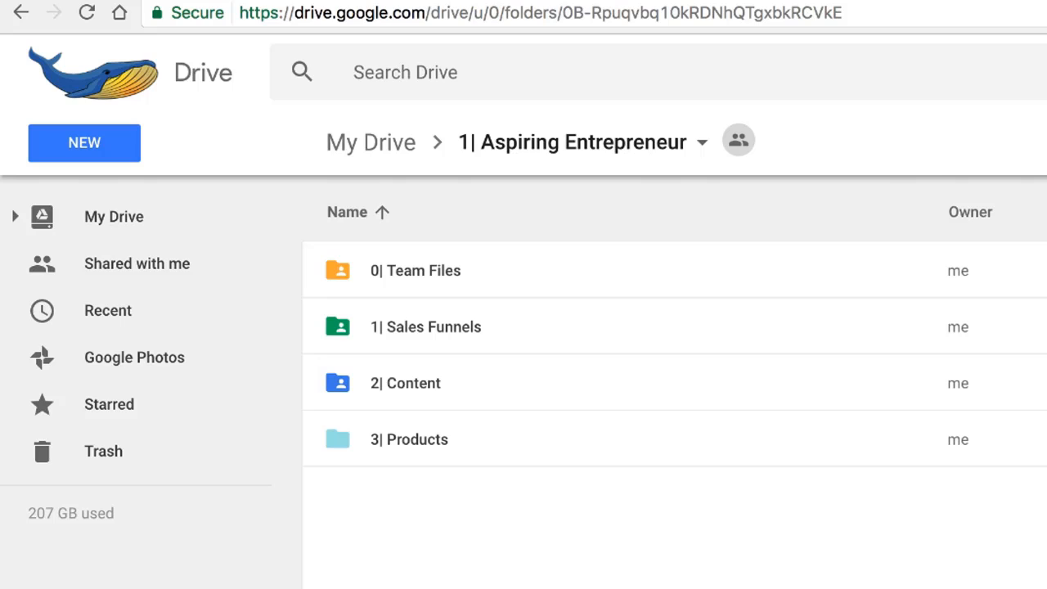
pyautogui.click(415, 269)
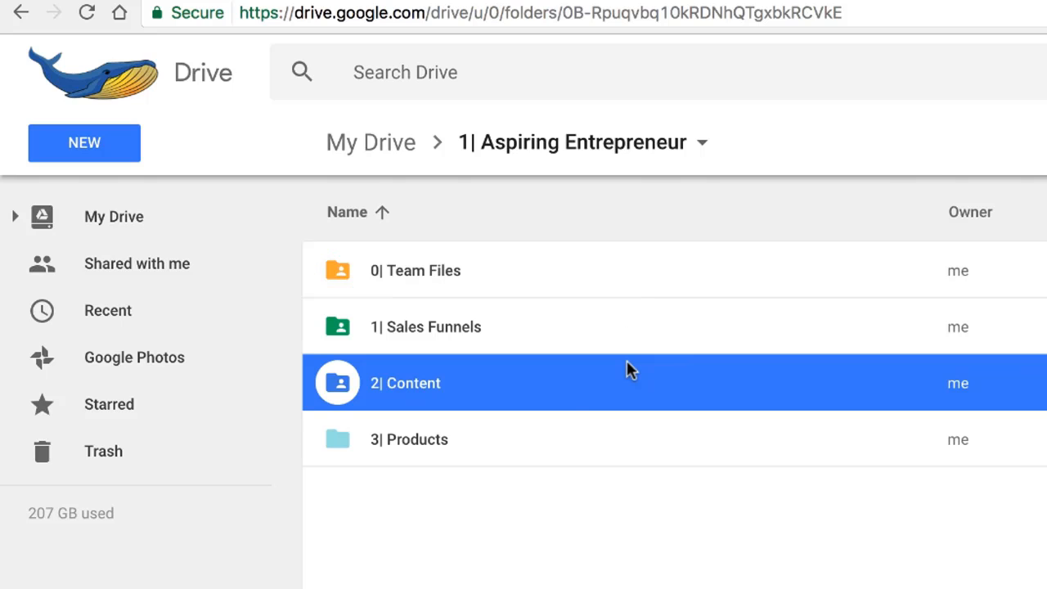
pyautogui.click(409, 439)
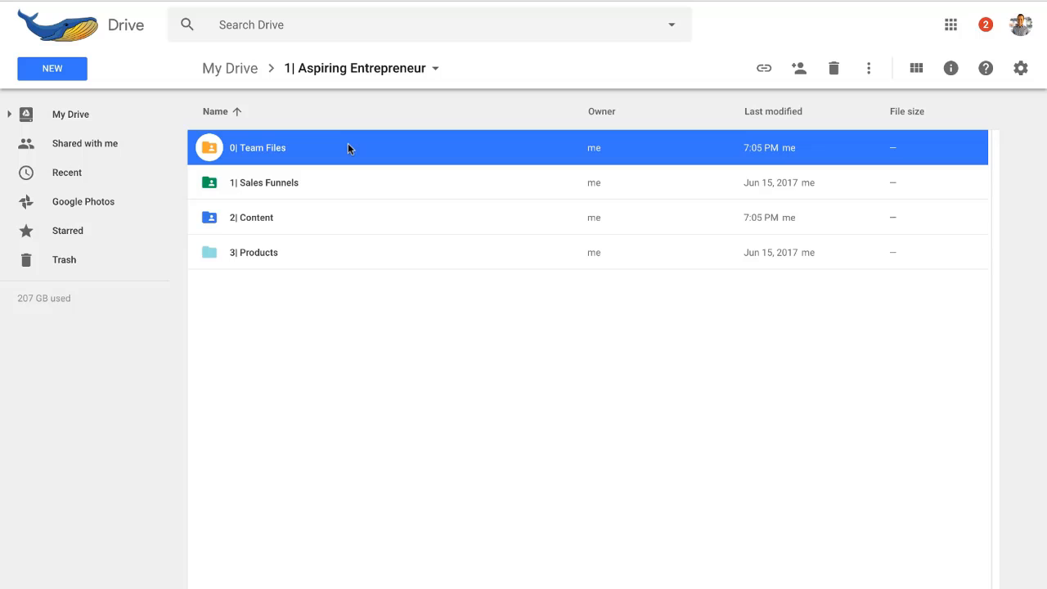
pyautogui.doubleClick(257, 148)
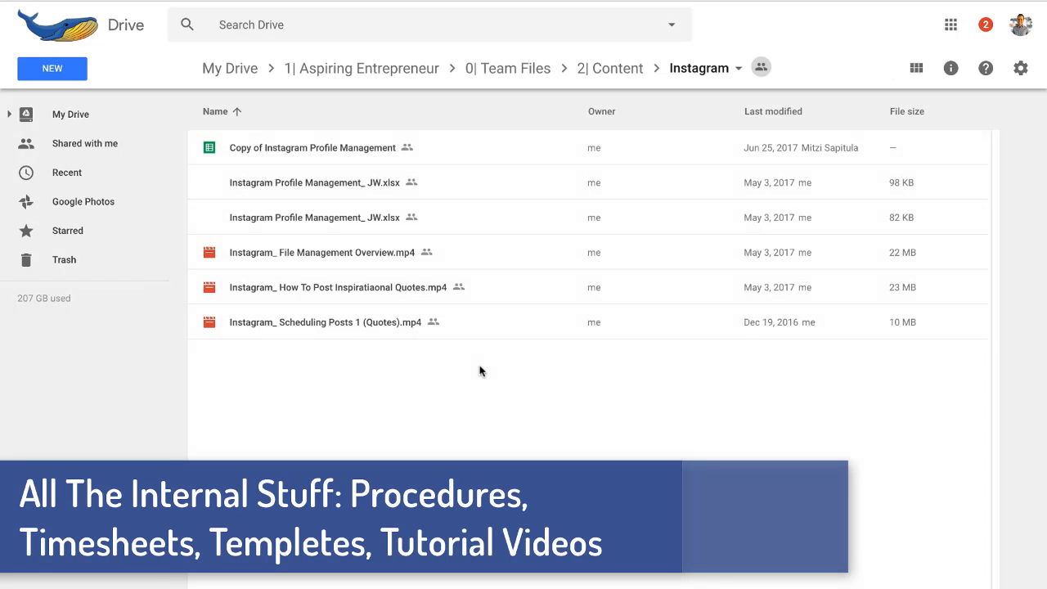
pyautogui.moveTo(442, 420)
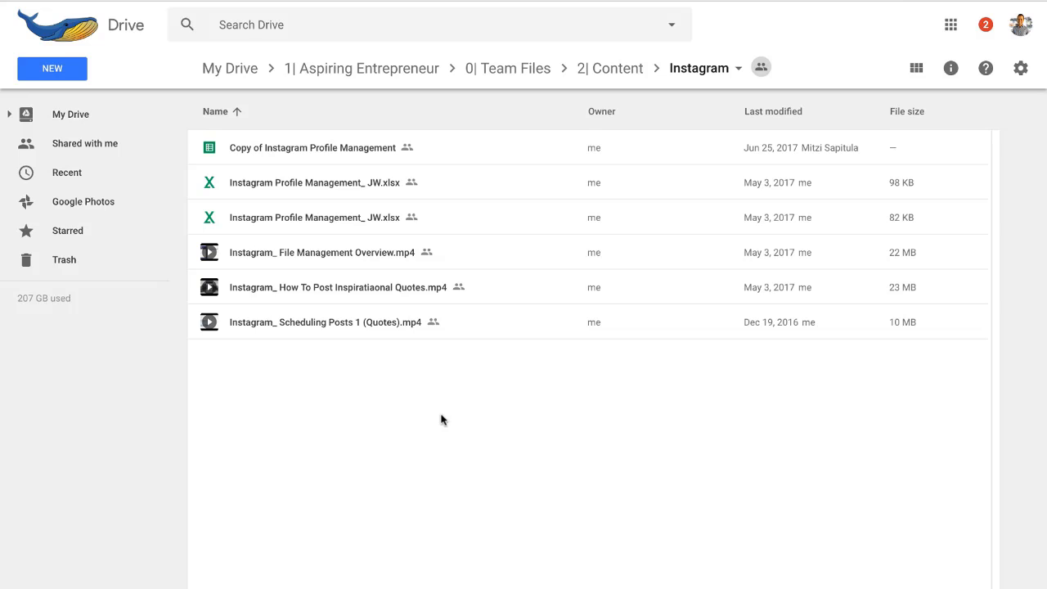
pyautogui.moveTo(538, 471)
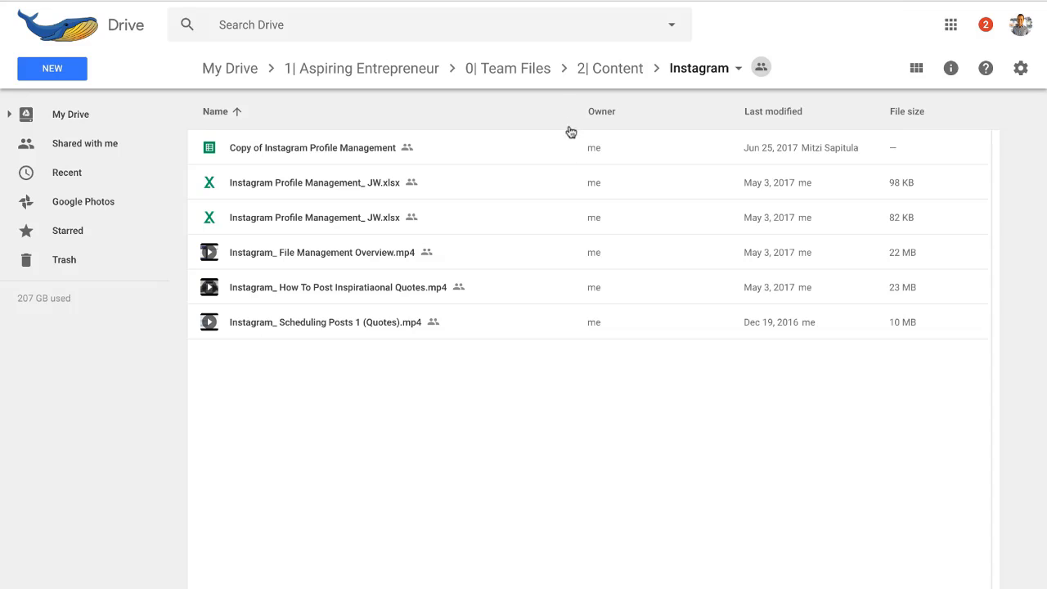
pyautogui.moveTo(474, 483)
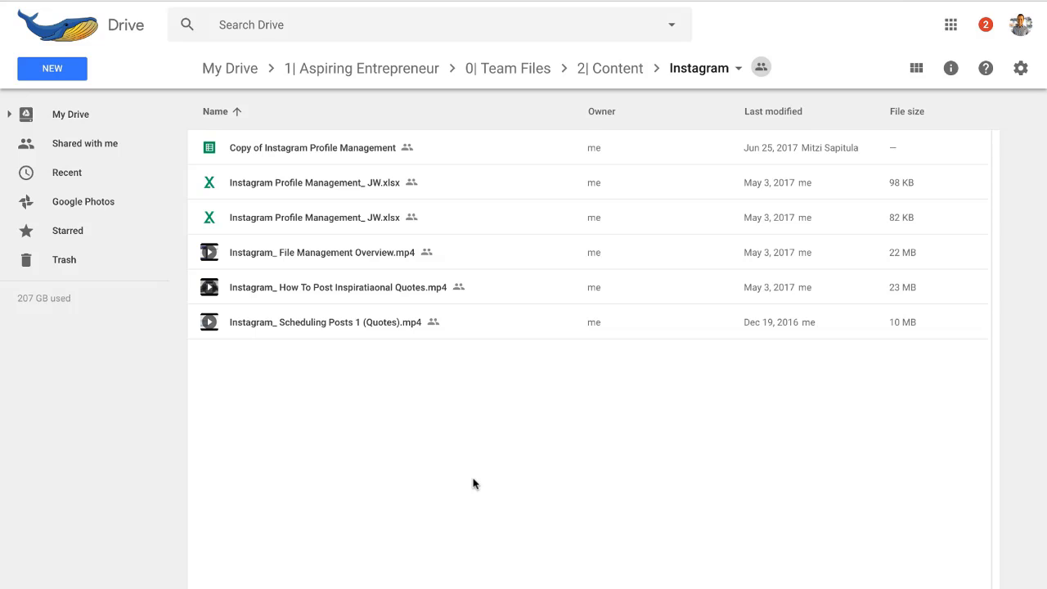
pyautogui.moveTo(610, 67)
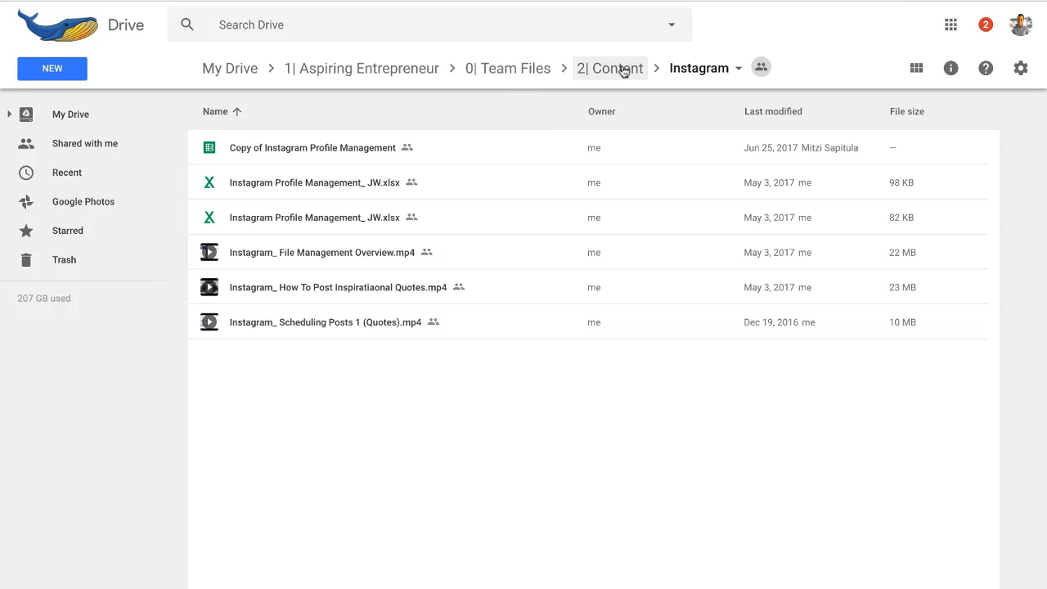
# Go back up to the Content folder via the breadcrumb.
pyautogui.click(609, 68)
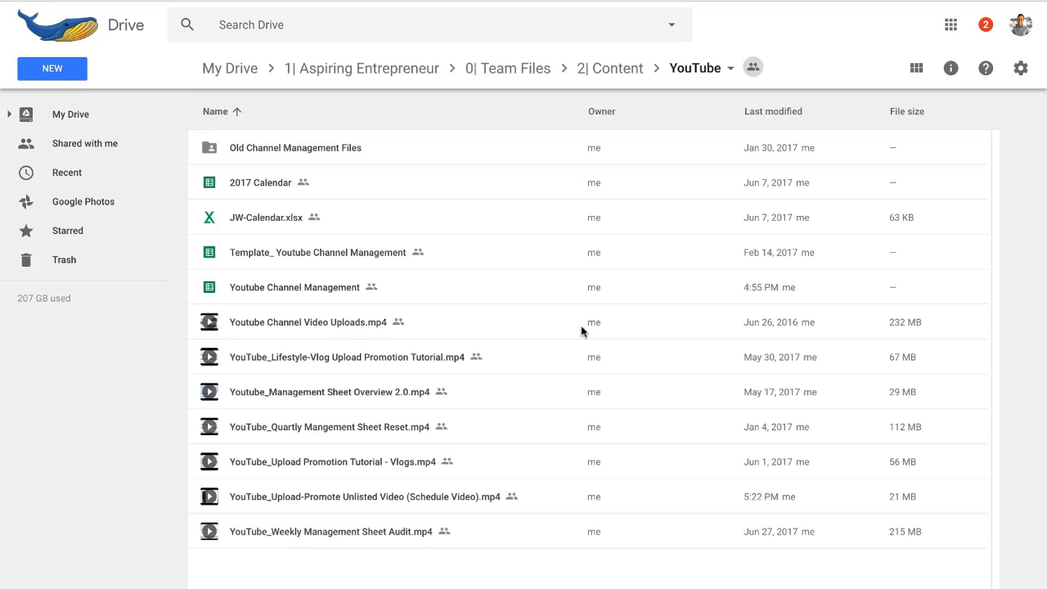
pyautogui.moveTo(446, 476)
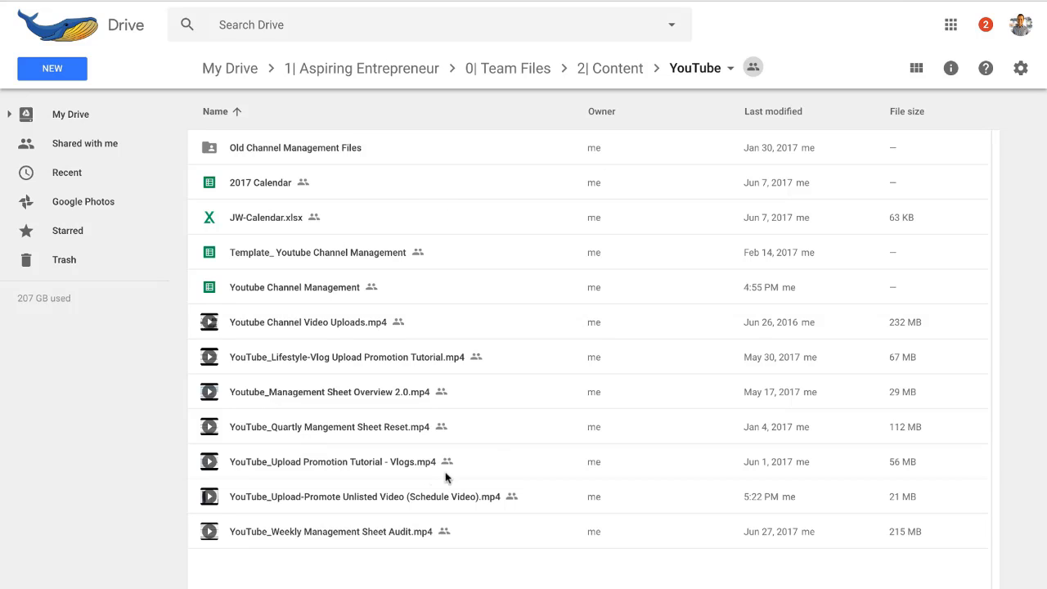
pyautogui.moveTo(468, 375)
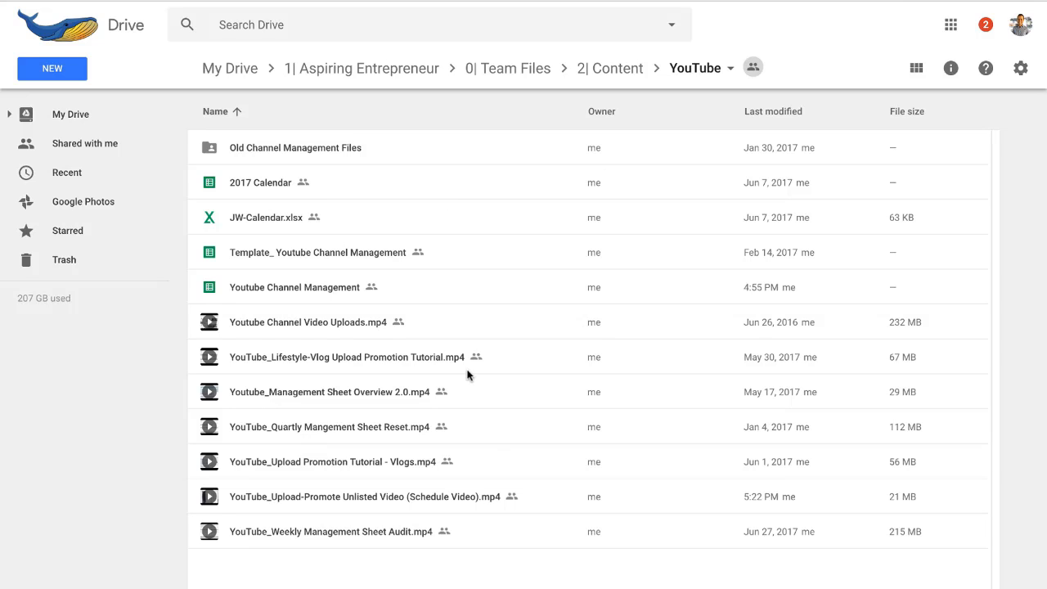
pyautogui.moveTo(449, 580)
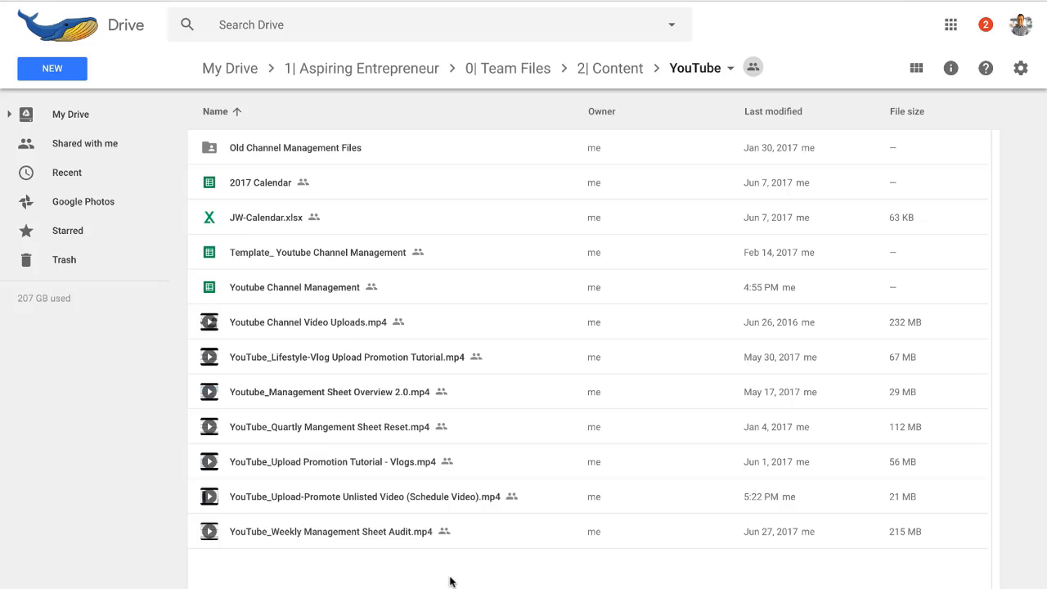
pyautogui.moveTo(339, 513)
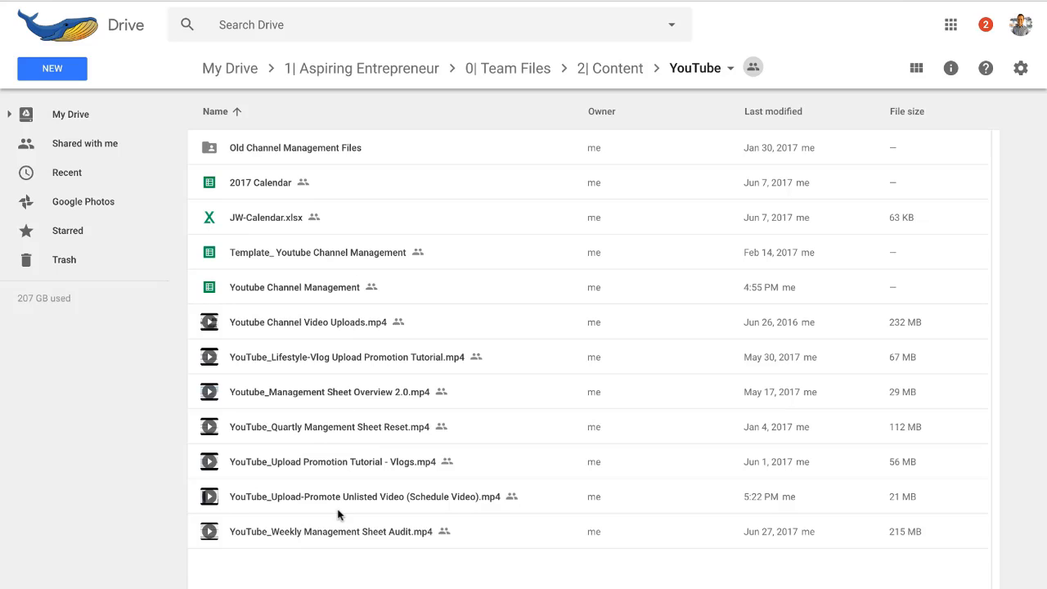
pyautogui.moveTo(521, 361)
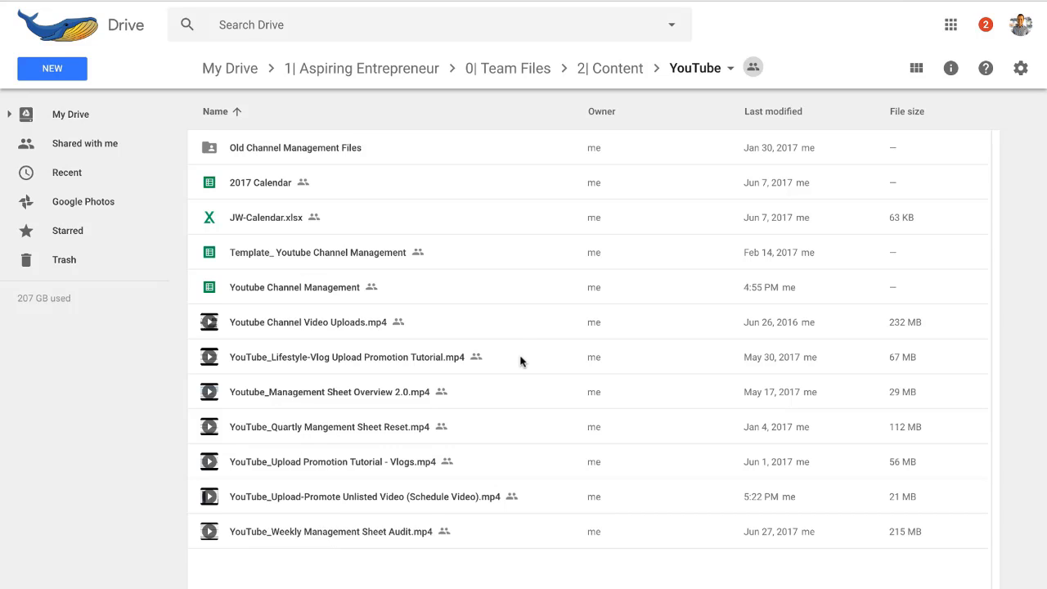
pyautogui.moveTo(276, 333)
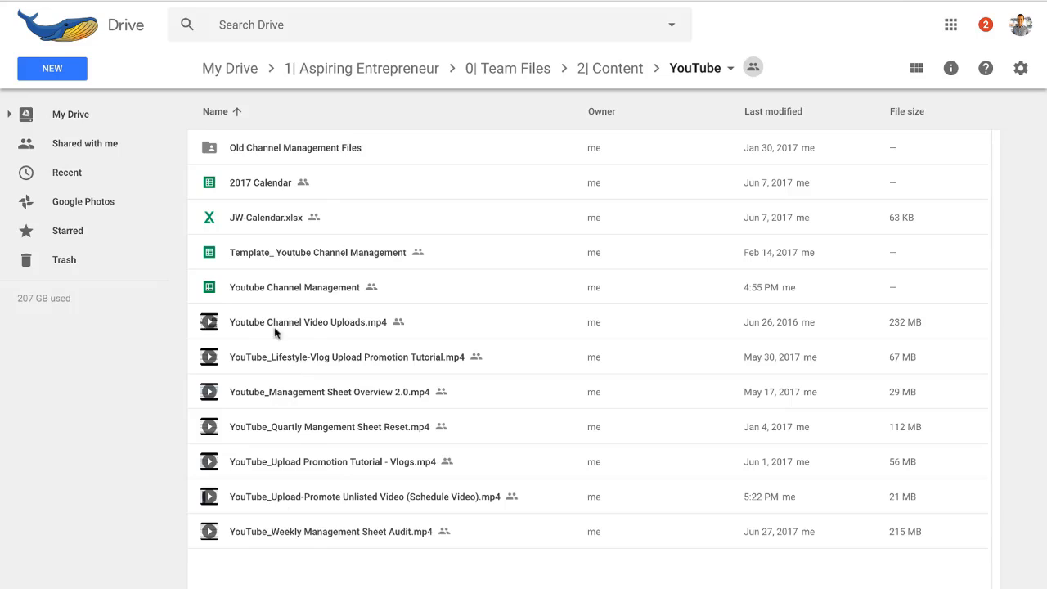
pyautogui.moveTo(513, 209)
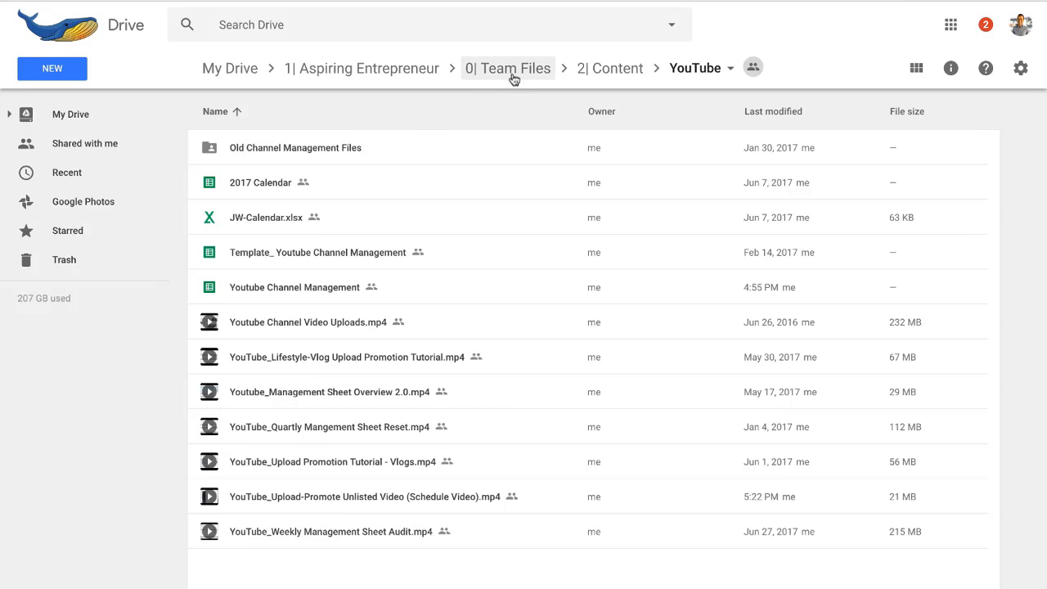
# Return to Aspiring Entrepreneur, enter Sales Funnels and go into the Authority Builder funnel folder.
pyautogui.click(507, 68)
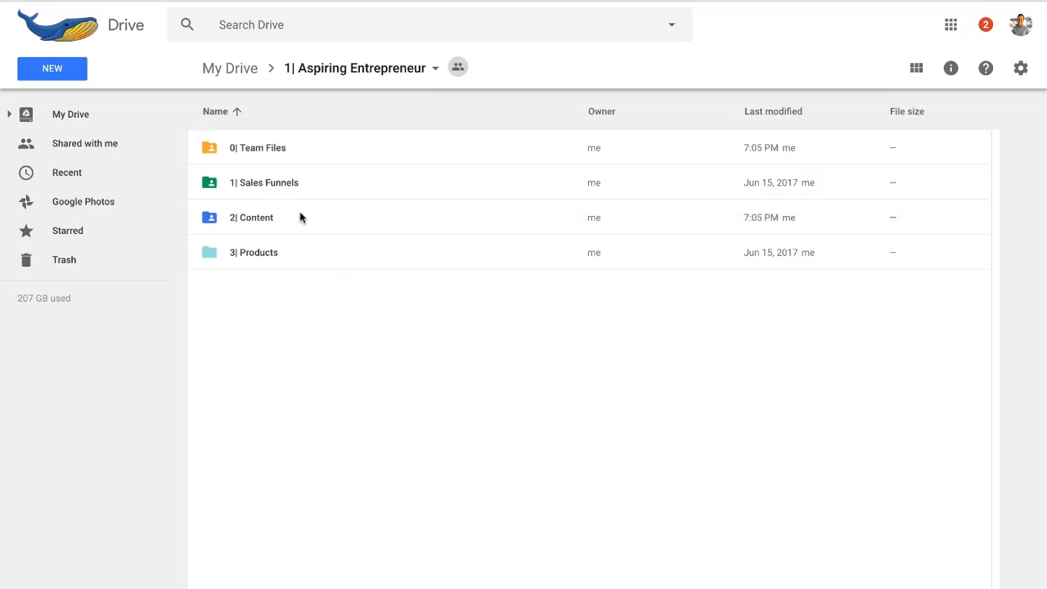
pyautogui.doubleClick(264, 182)
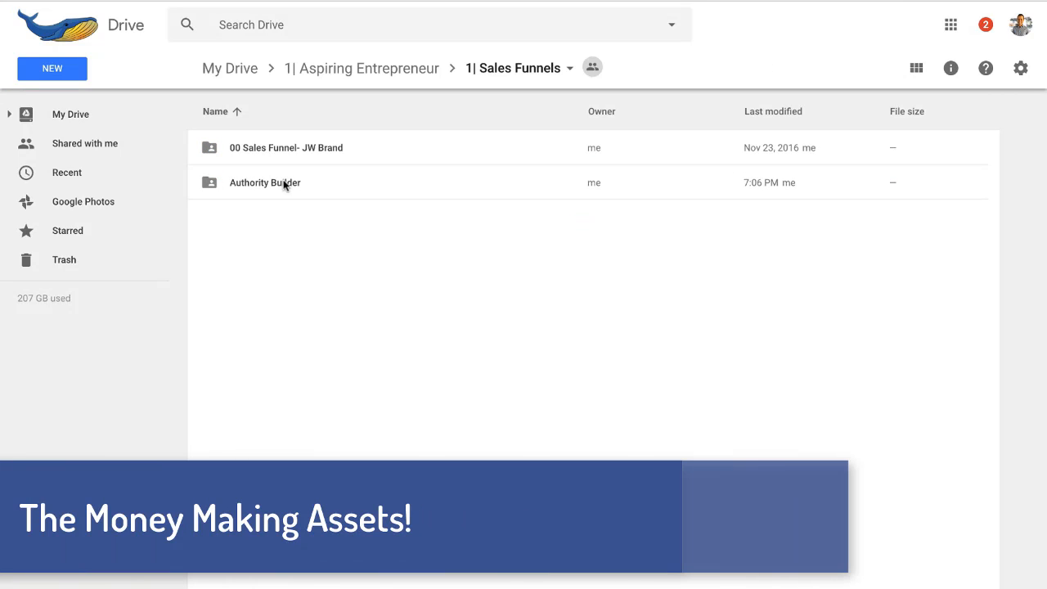
pyautogui.click(265, 183)
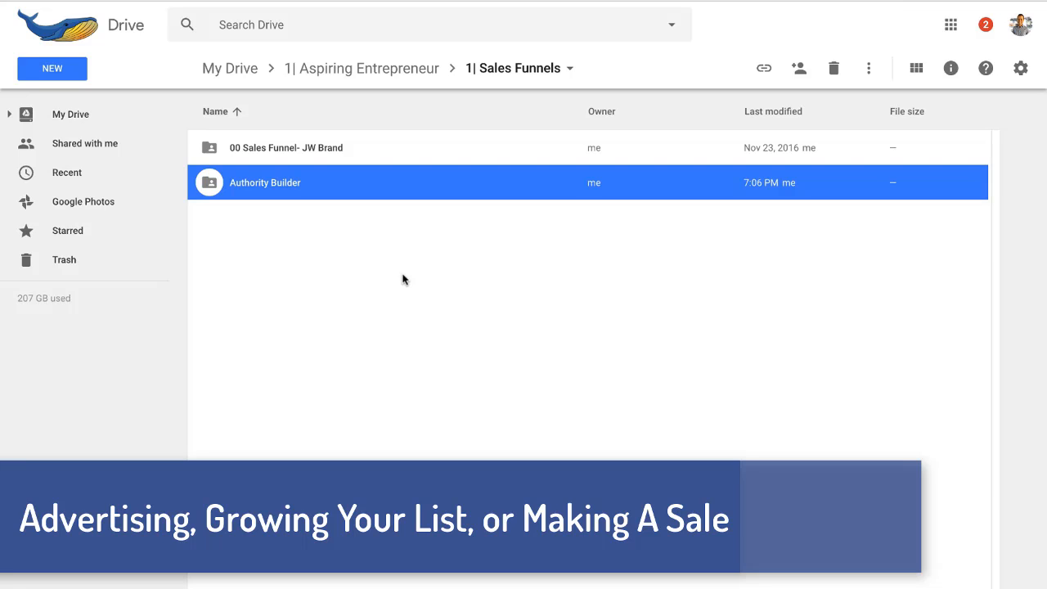
pyautogui.moveTo(516, 285)
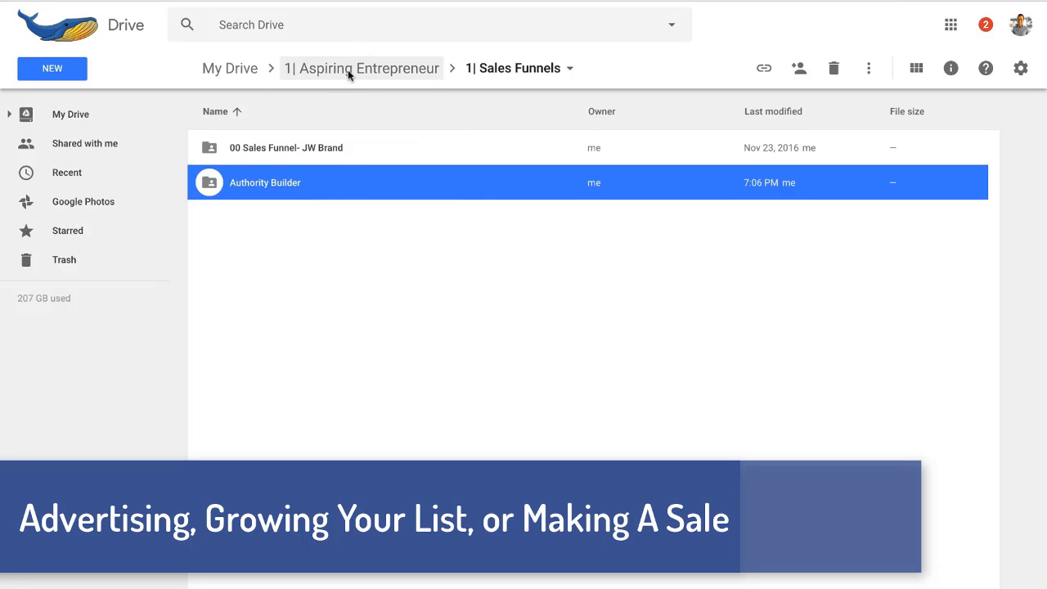
pyautogui.doubleClick(265, 182)
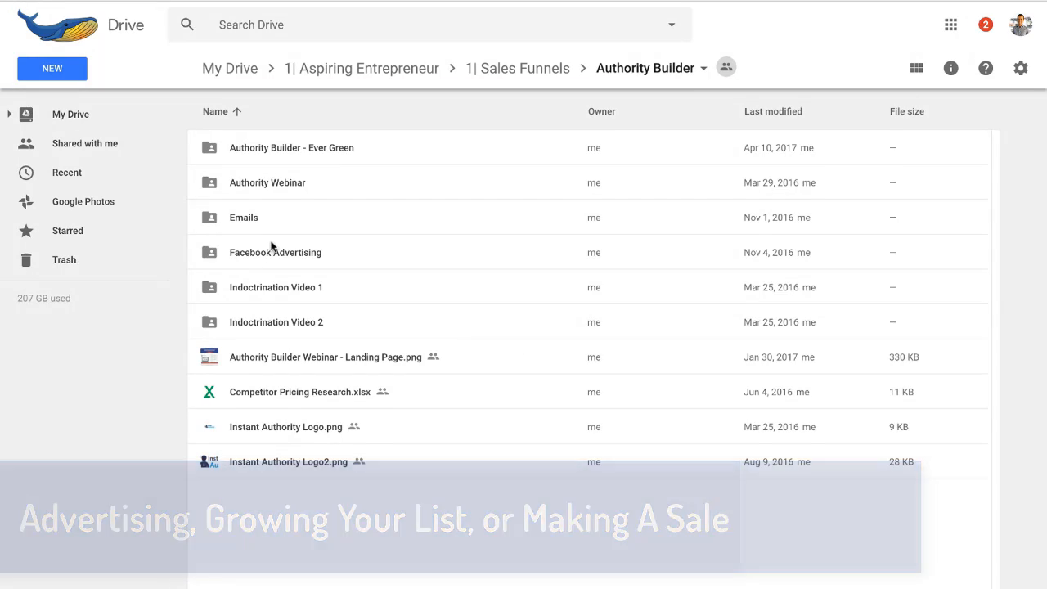
# Highlight the Facebook Advertising subfolder inside Authority Builder, then clear the selection.
pyautogui.click(275, 252)
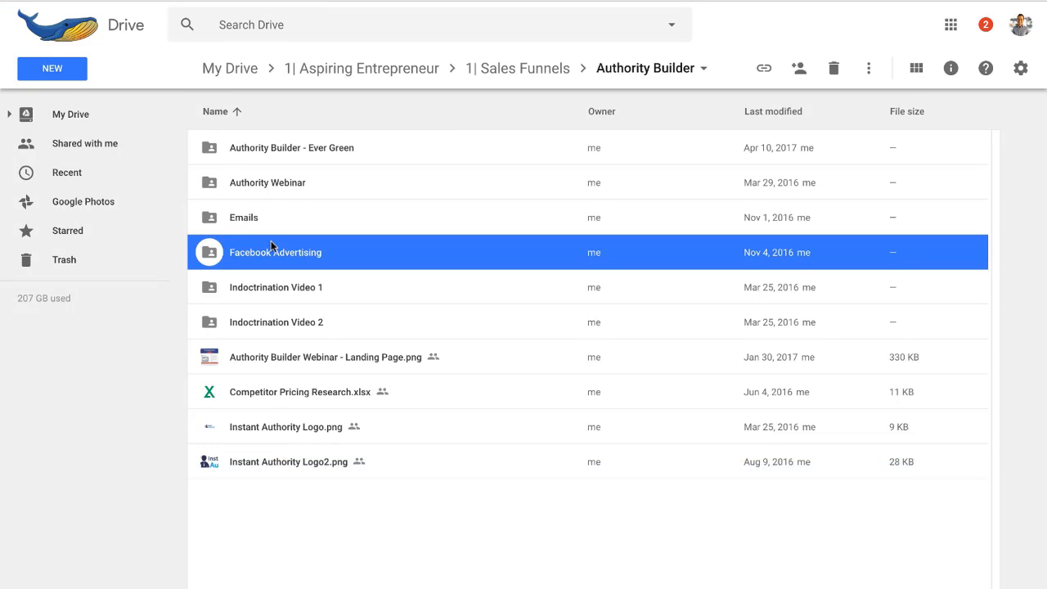
pyautogui.moveTo(595, 240)
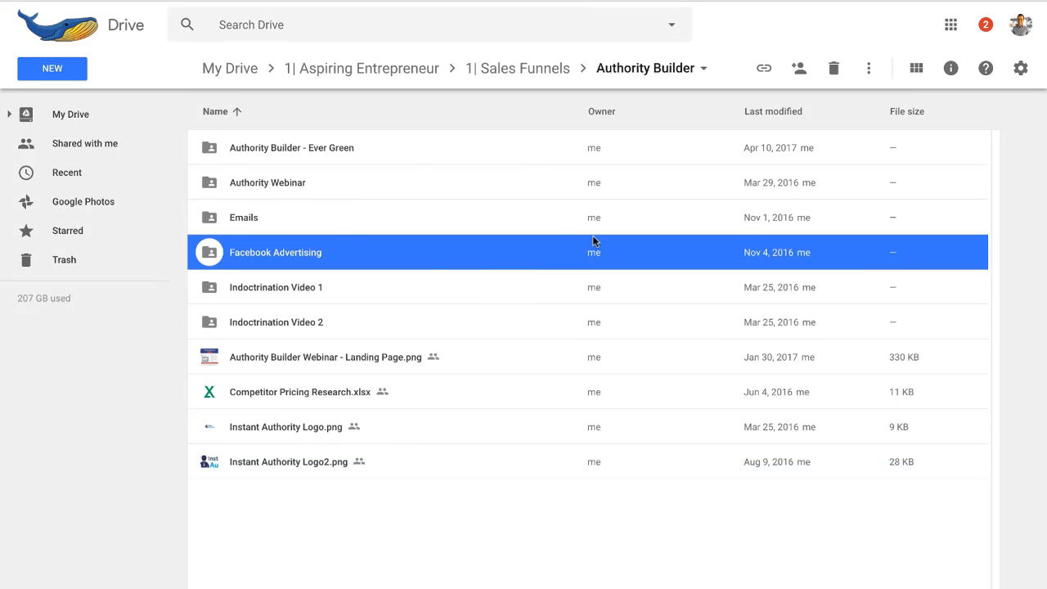
pyautogui.moveTo(489, 363)
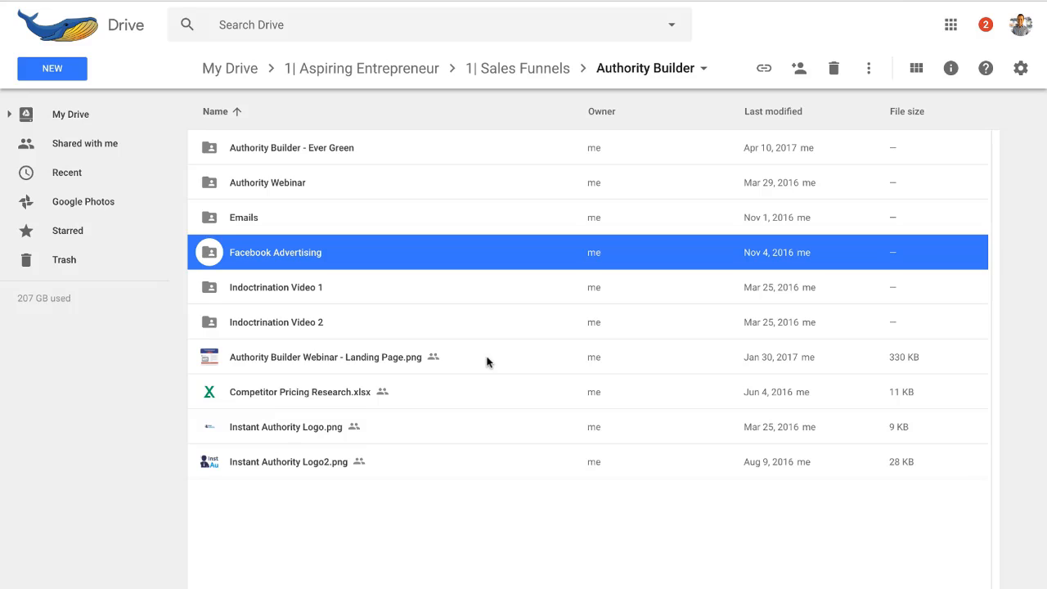
pyautogui.moveTo(517, 68)
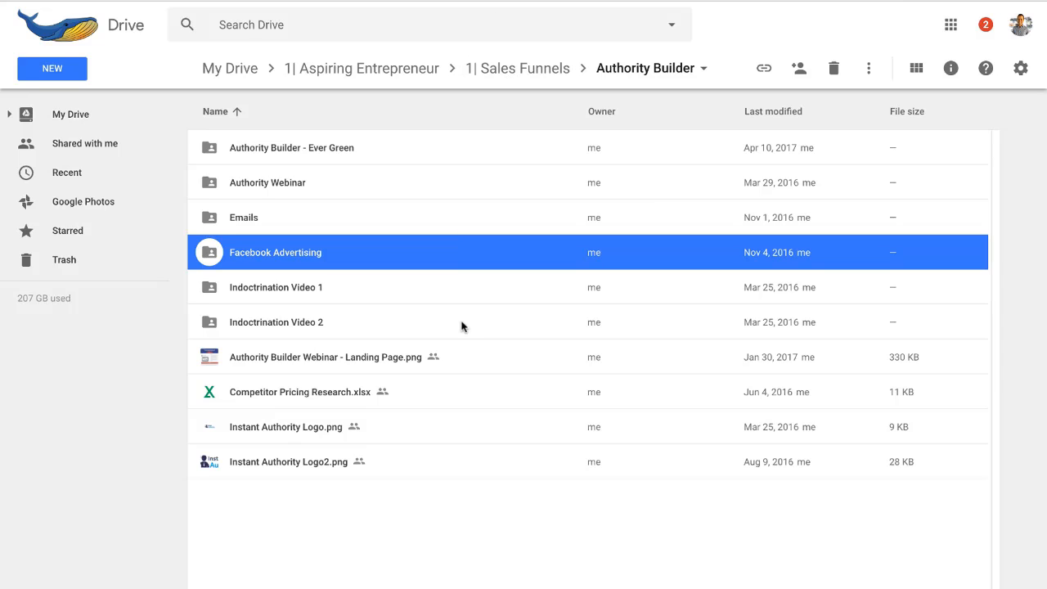
pyautogui.click(478, 511)
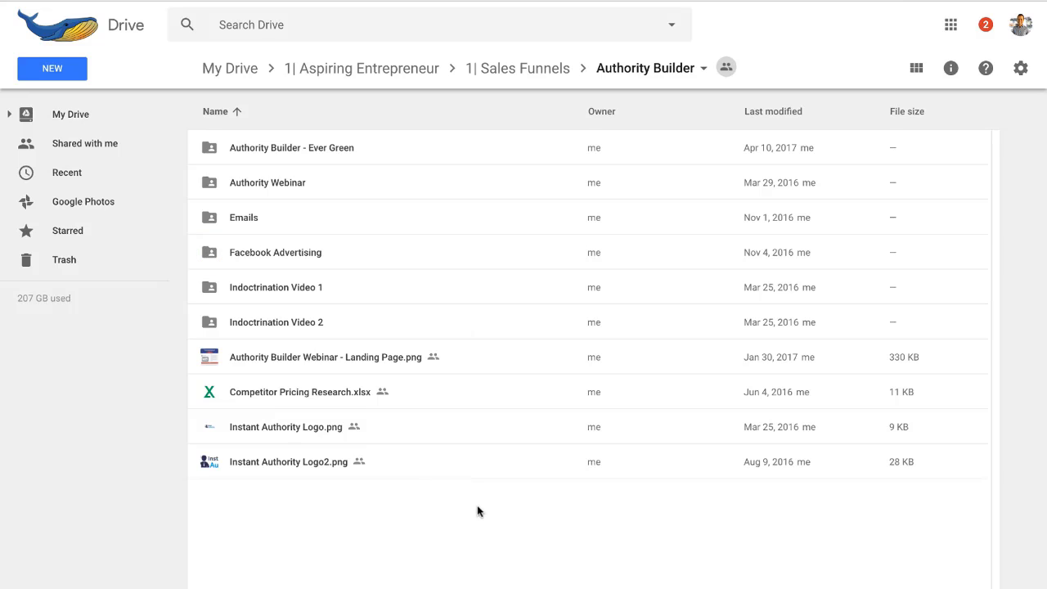
pyautogui.moveTo(495, 359)
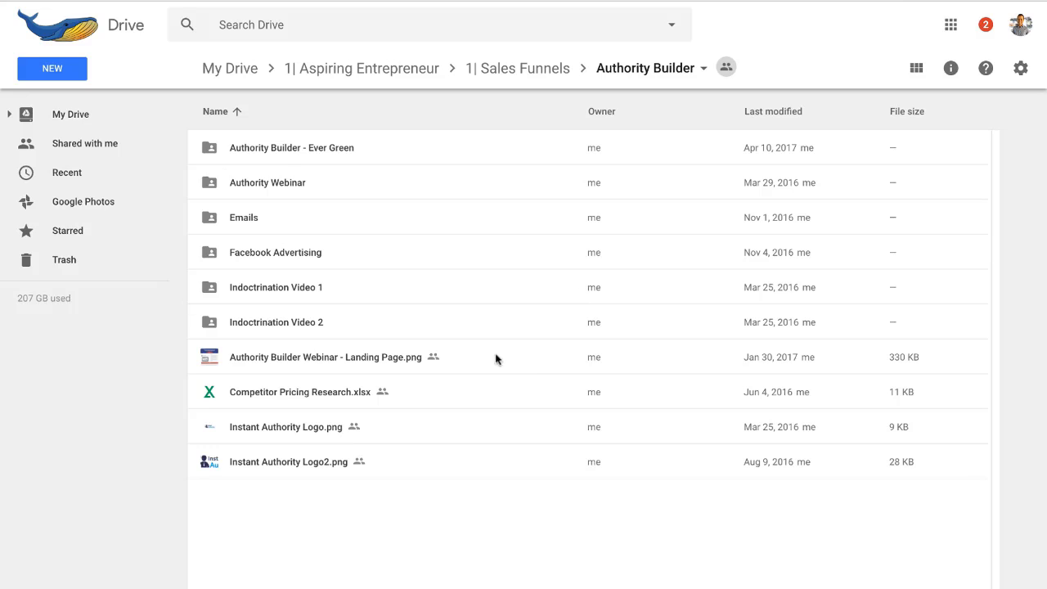
pyautogui.moveTo(394, 229)
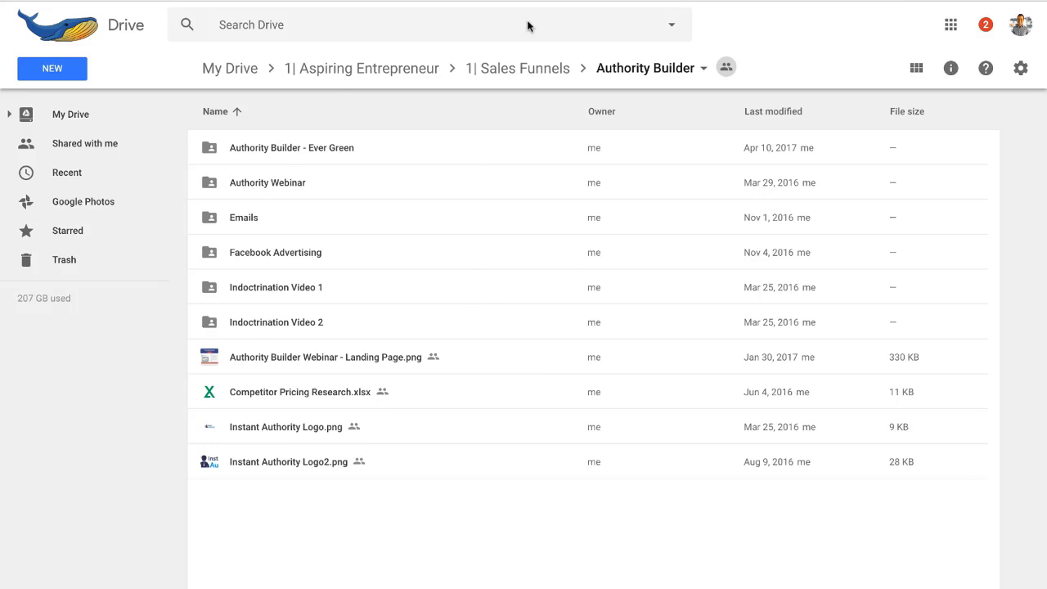
# Back in the Content folder, highlight Blog, YouTube, Instagram and the Z| Content Archives folders in turn.
pyautogui.click(361, 68)
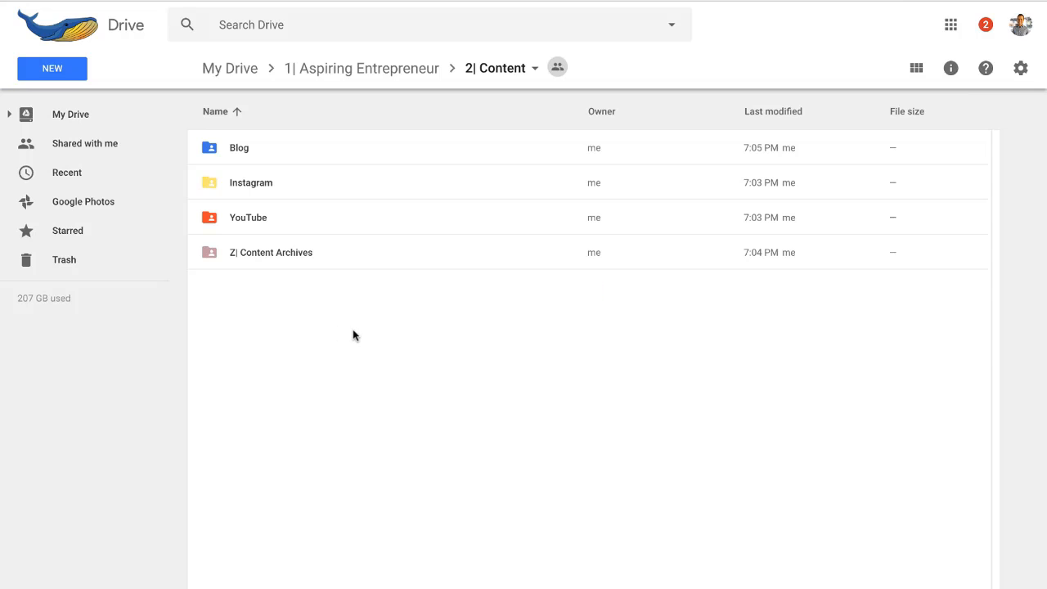
pyautogui.click(238, 147)
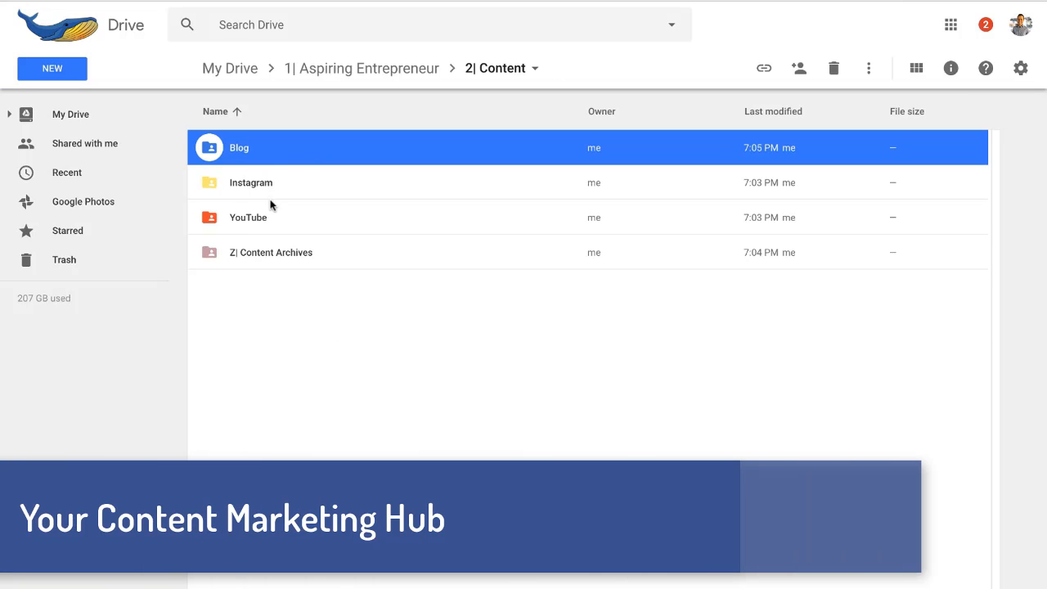
pyautogui.click(247, 217)
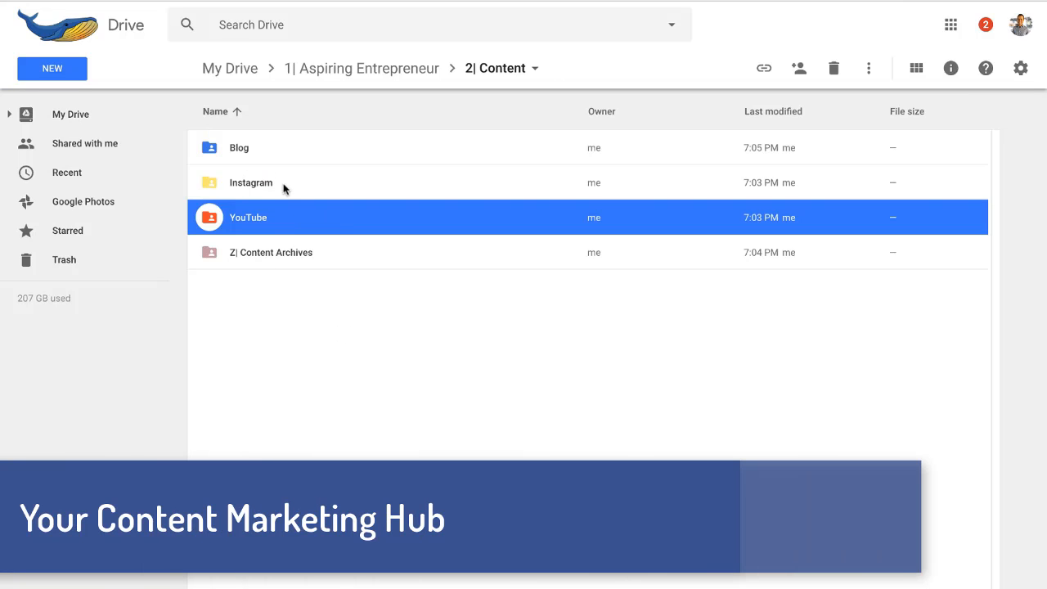
pyautogui.click(250, 182)
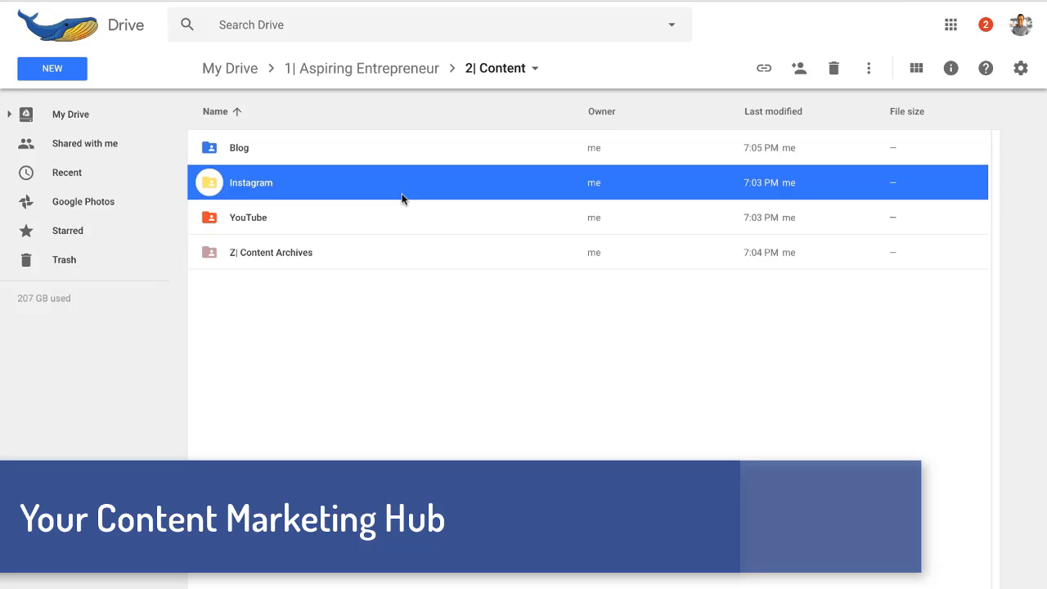
pyautogui.moveTo(326, 262)
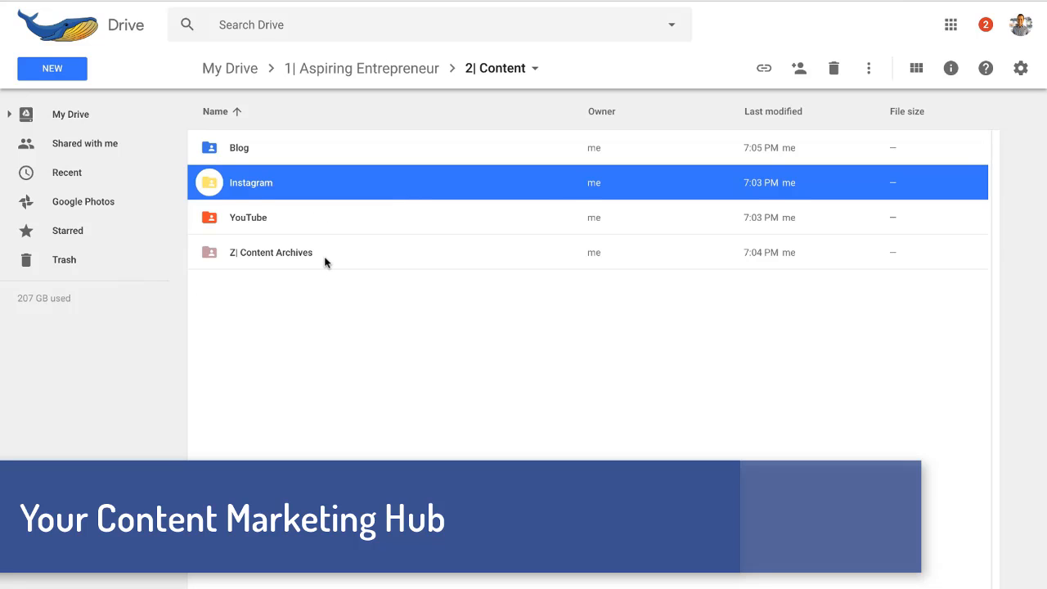
pyautogui.click(271, 252)
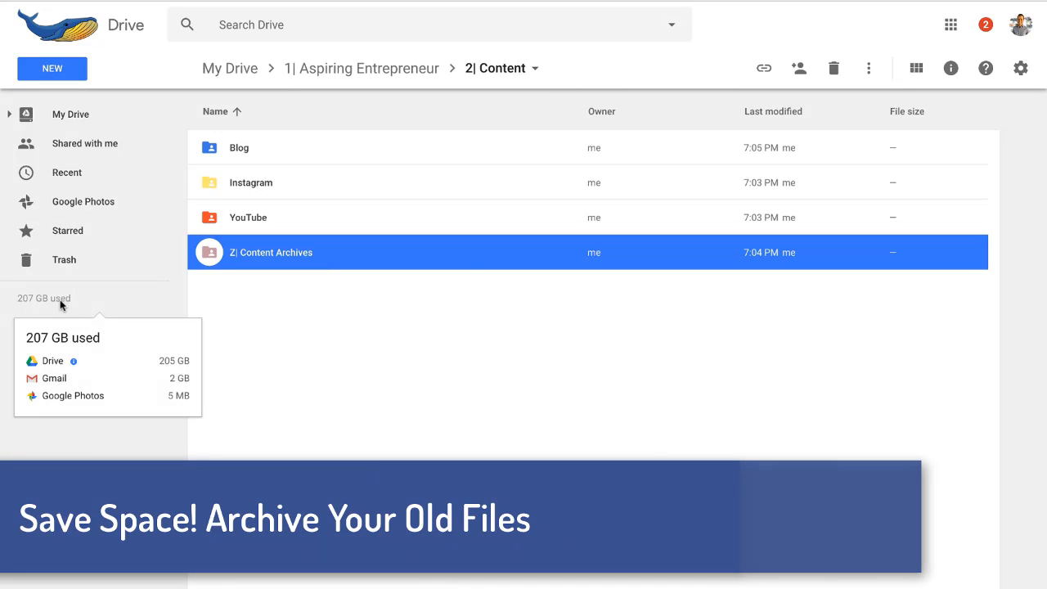
pyautogui.moveTo(343, 319)
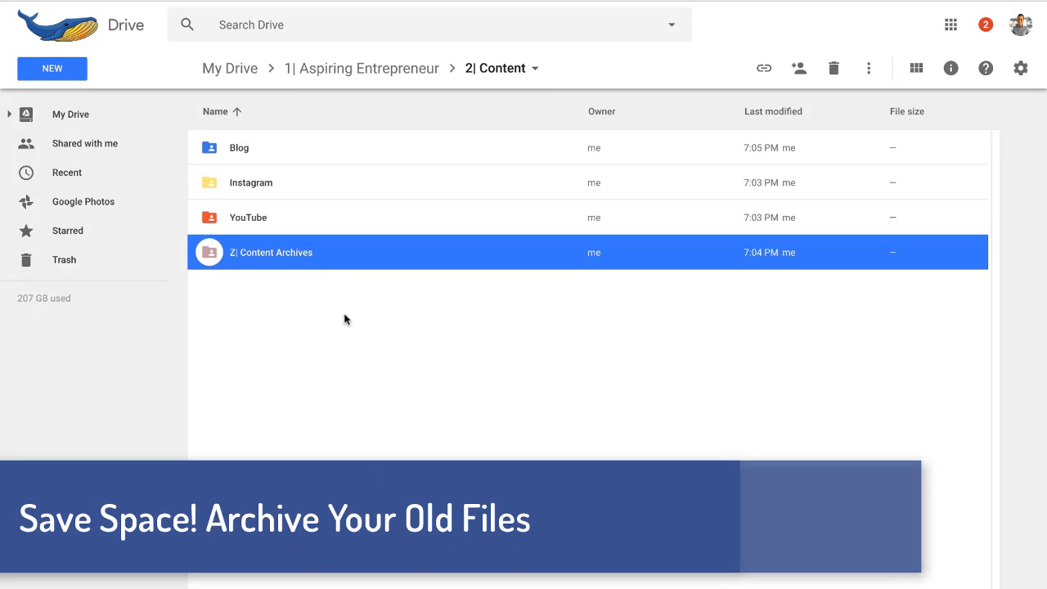
pyautogui.moveTo(332, 257)
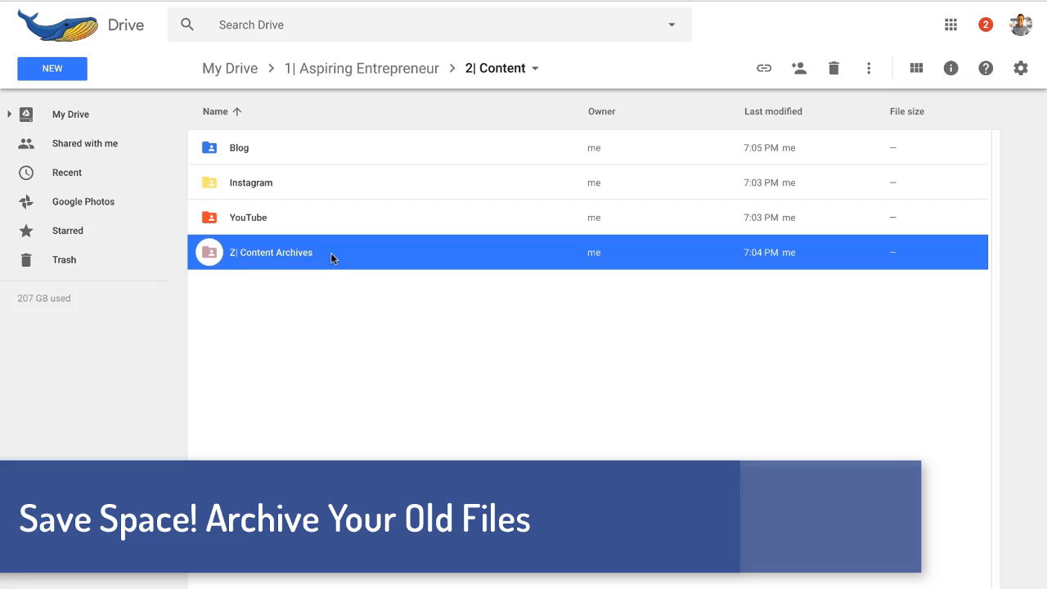
pyautogui.doubleClick(271, 252)
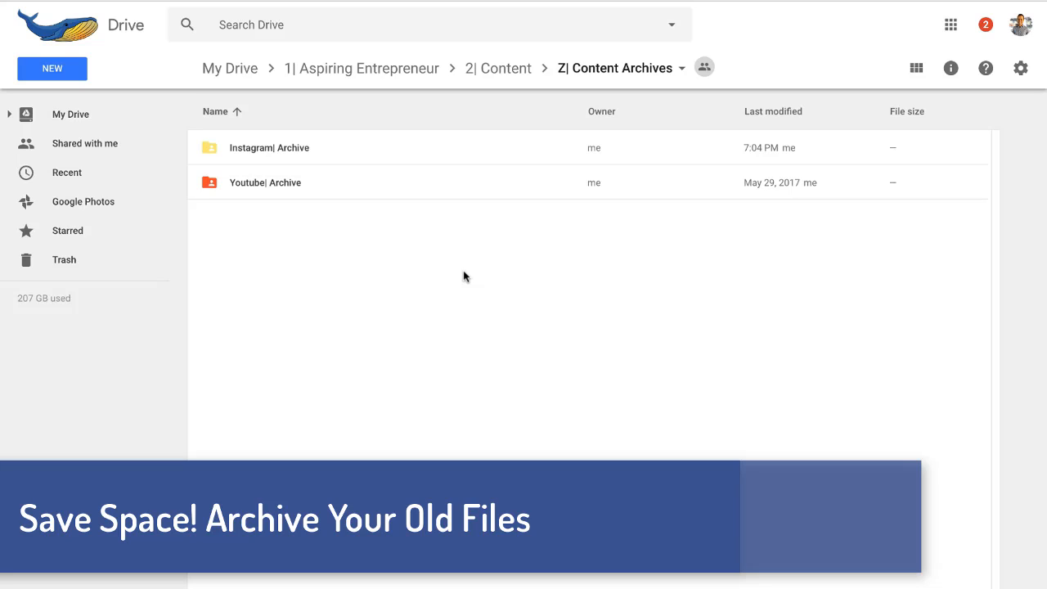
pyautogui.click(497, 68)
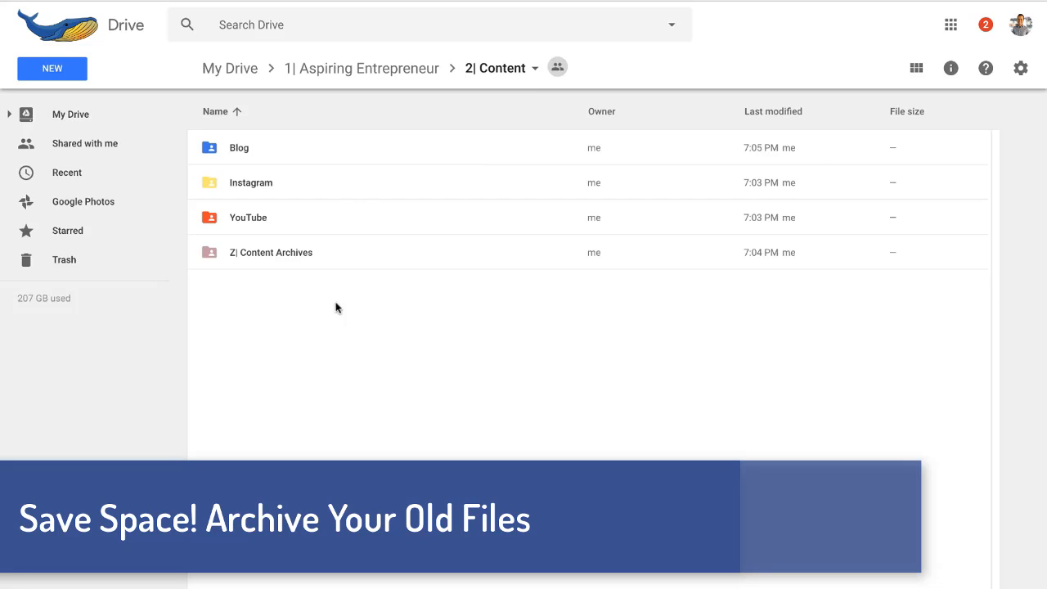
pyautogui.moveTo(332, 262)
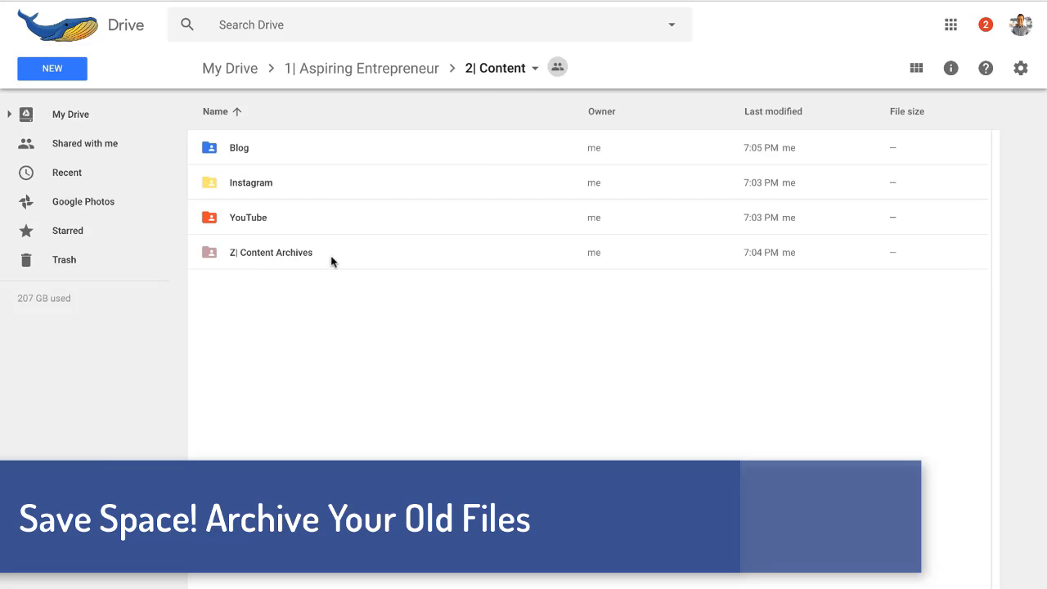
pyautogui.moveTo(342, 264)
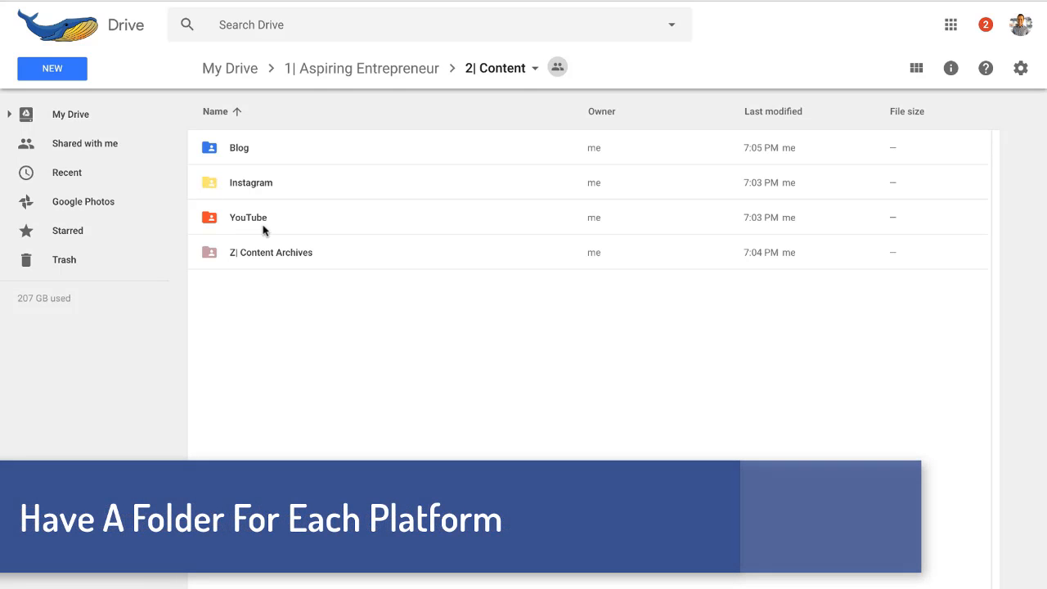
pyautogui.moveTo(272, 188)
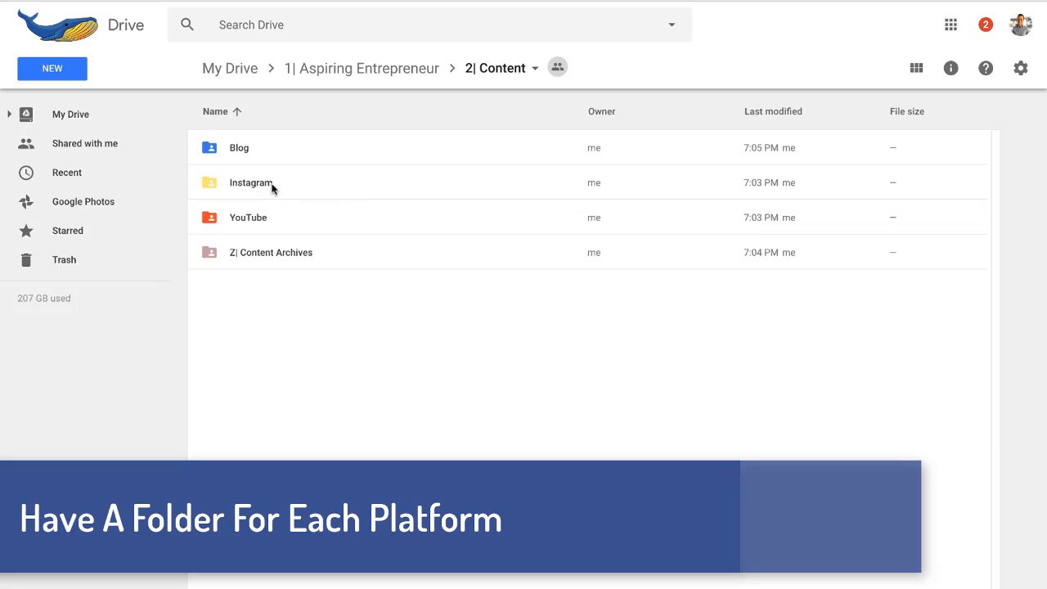
# Enter the Instagram folder, highlight Posts_6/17, and go back up to Content.
pyautogui.doubleClick(250, 183)
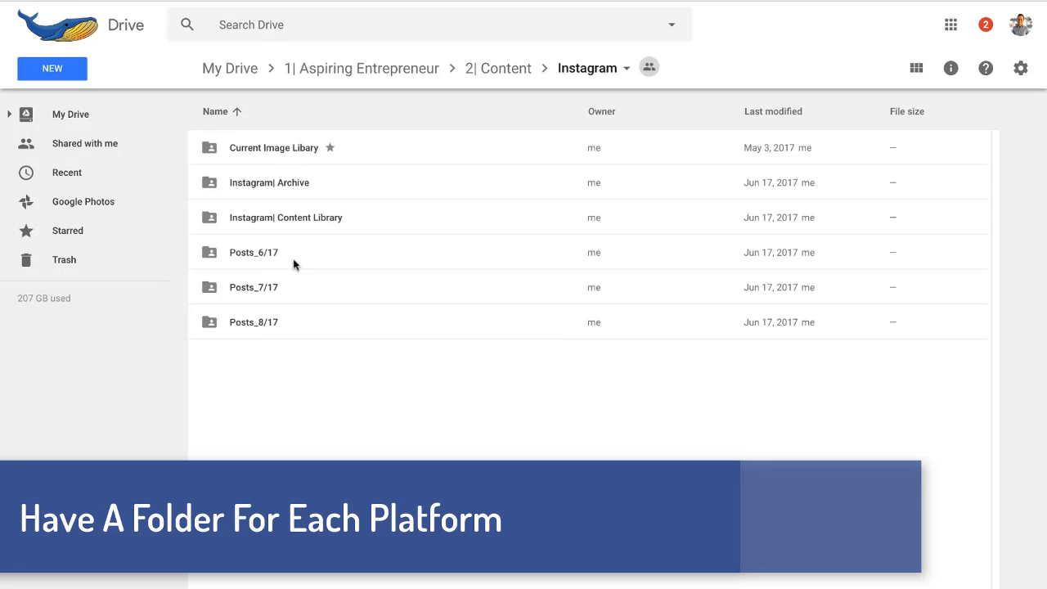
pyautogui.click(254, 252)
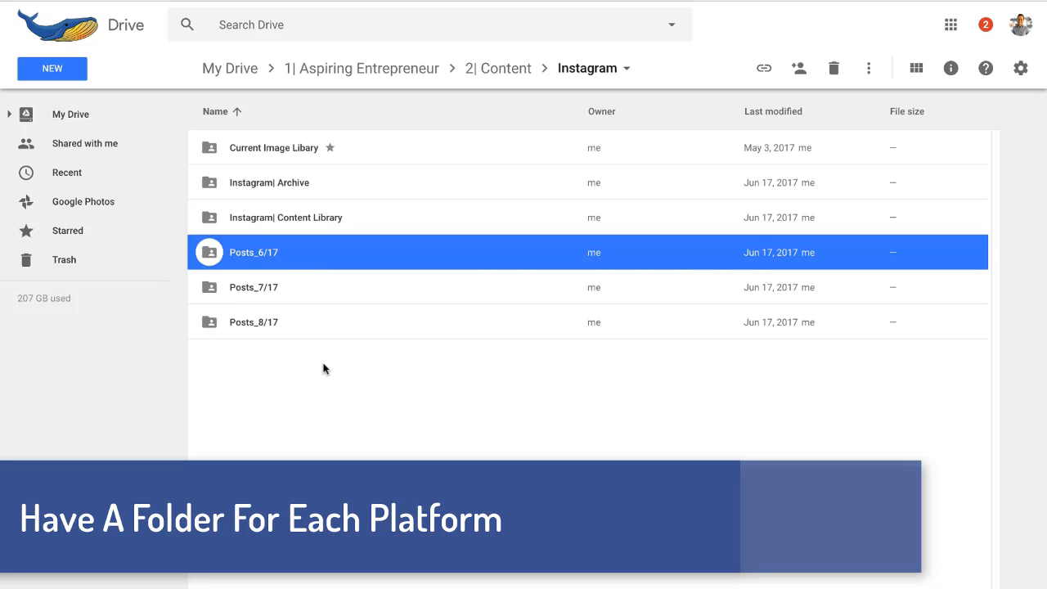
pyautogui.click(286, 217)
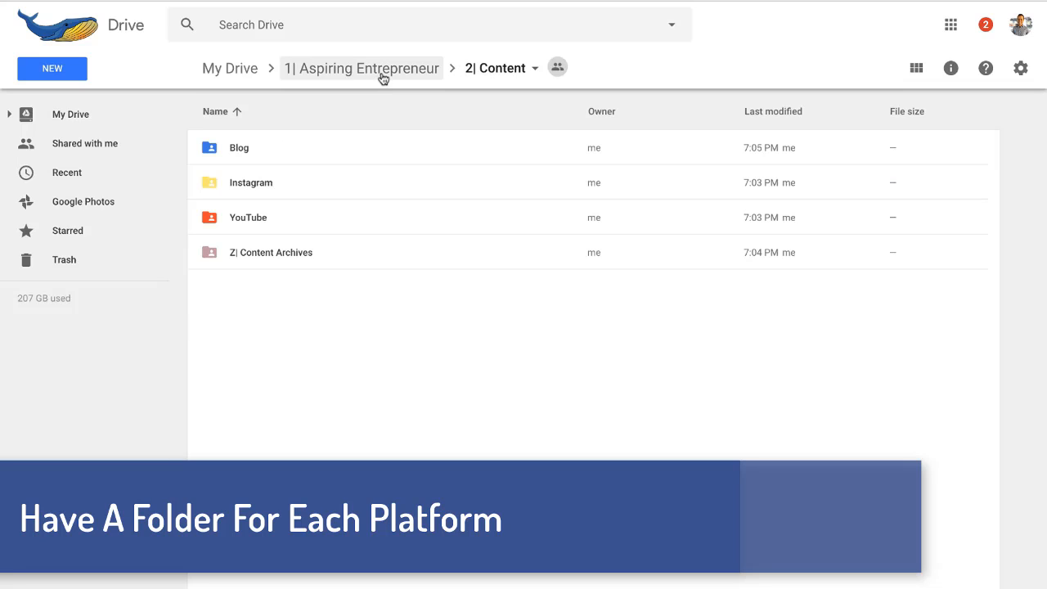
# Return to Aspiring Entrepreneur via the breadcrumb and highlight the 3| Products folder.
pyautogui.click(361, 68)
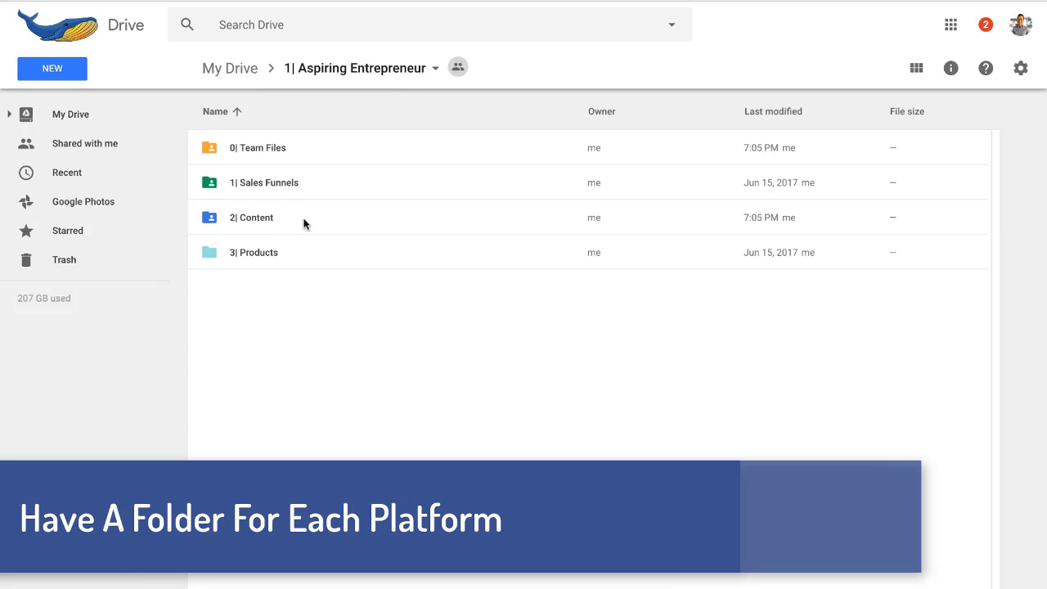
pyautogui.click(254, 252)
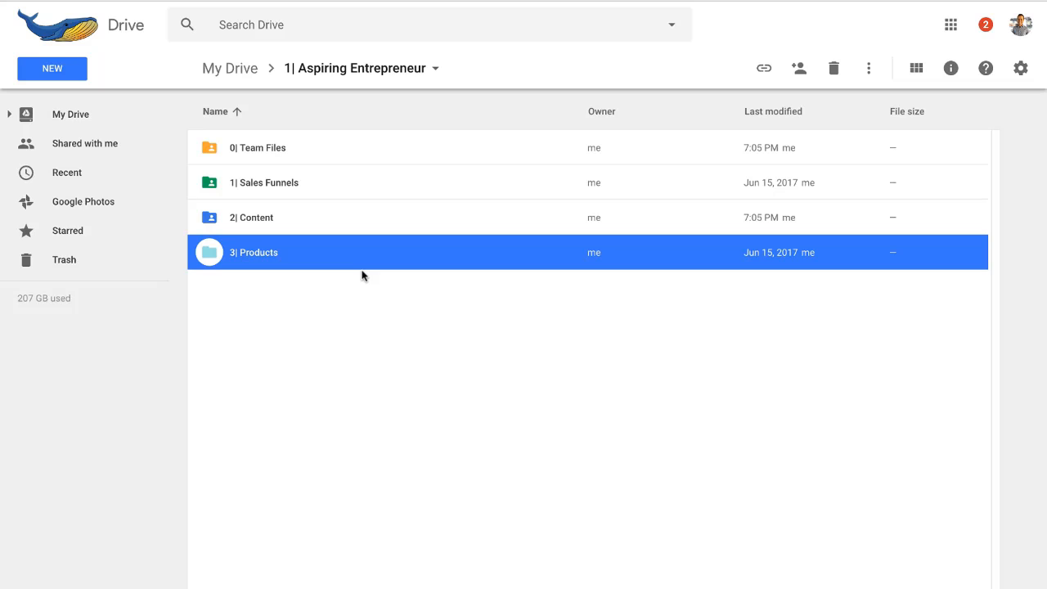
pyautogui.moveTo(380, 256)
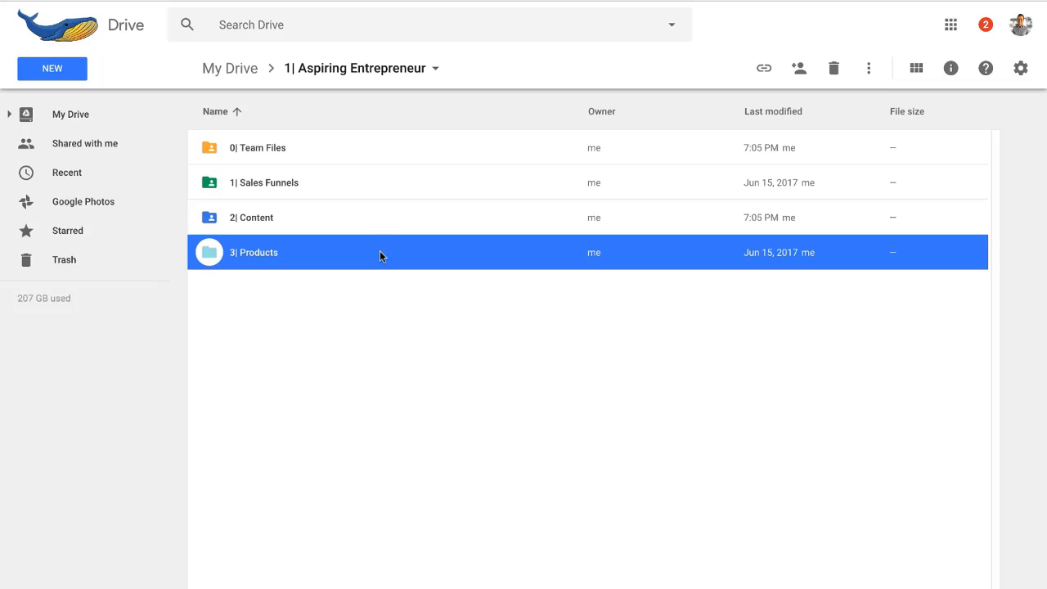
pyautogui.doubleClick(254, 251)
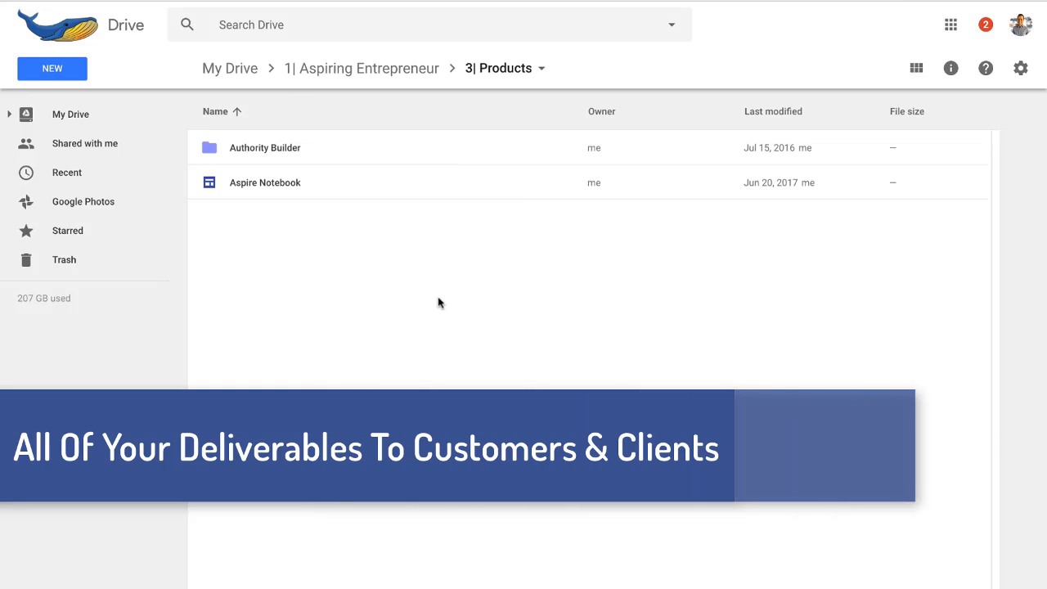
pyautogui.click(264, 148)
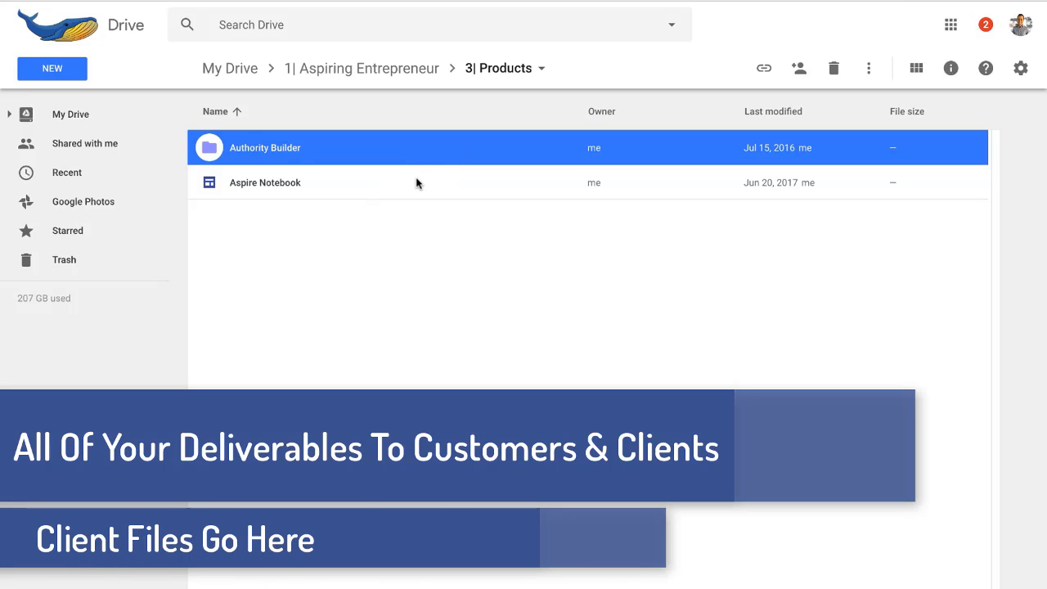
pyautogui.click(417, 182)
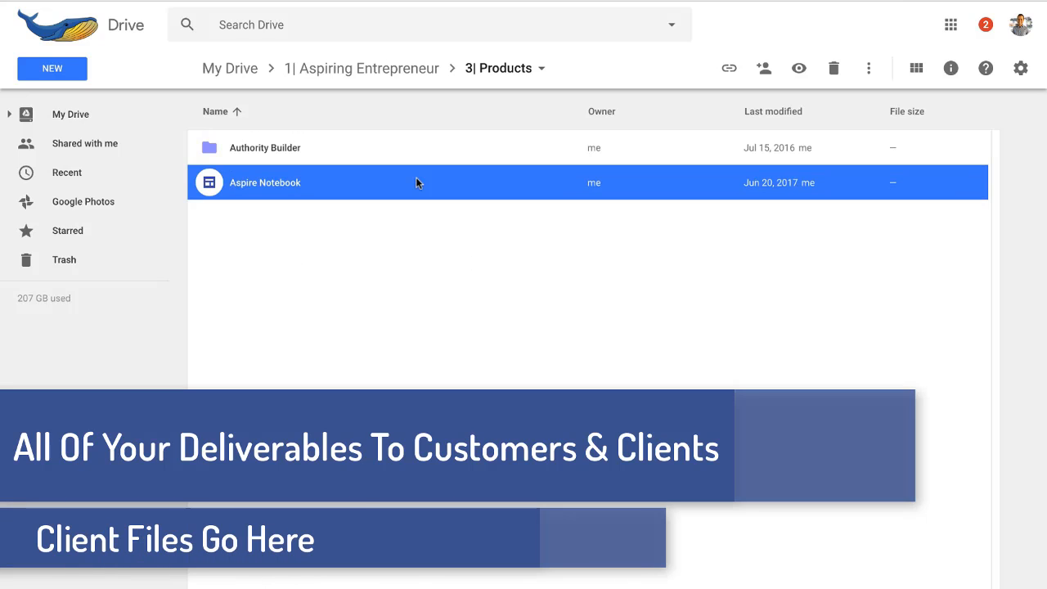
pyautogui.moveTo(362, 68)
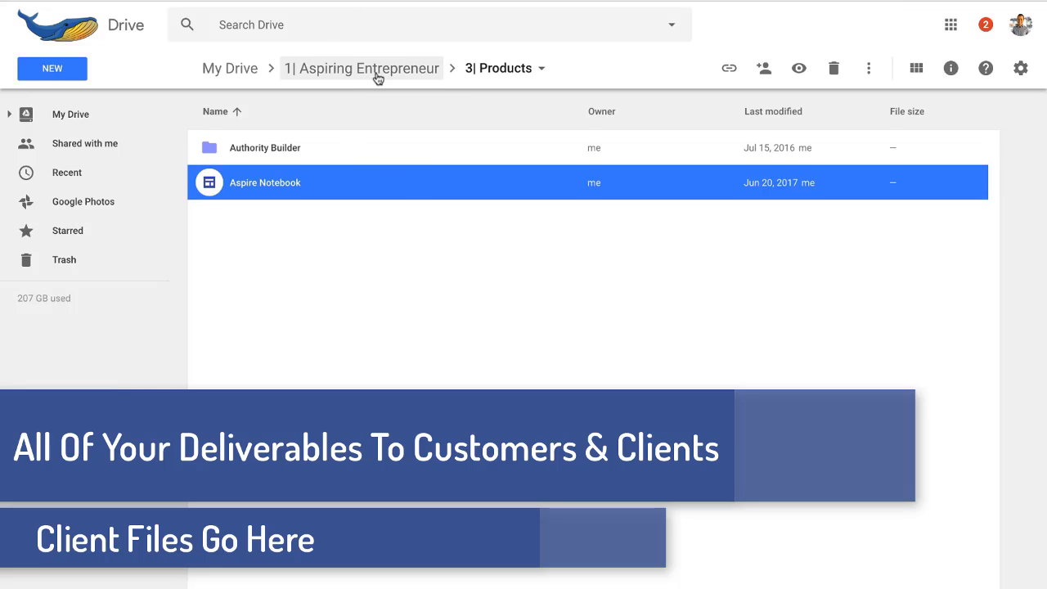
pyautogui.moveTo(387, 76)
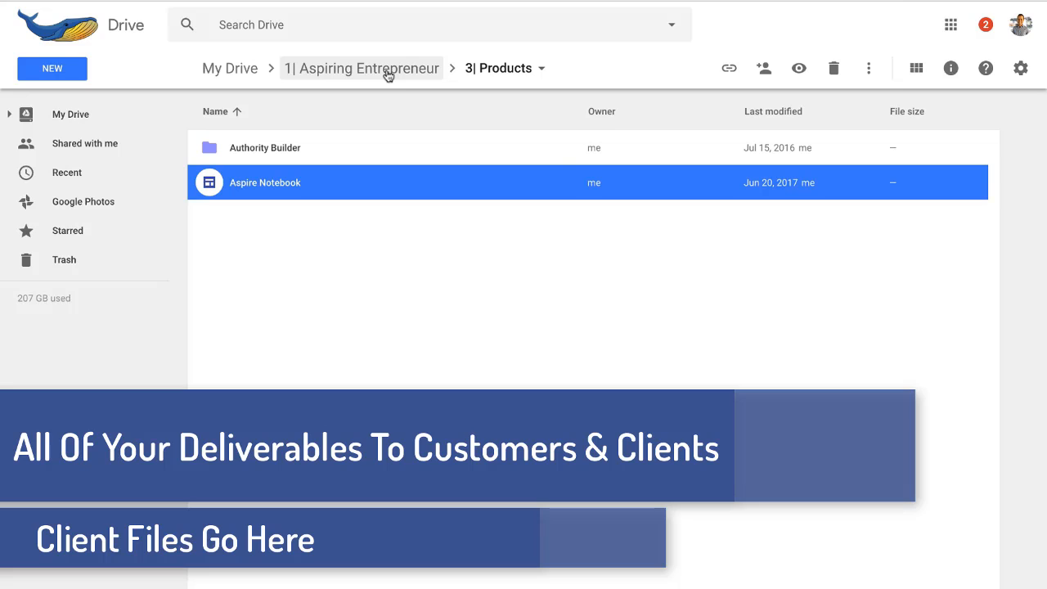
pyautogui.moveTo(351, 78)
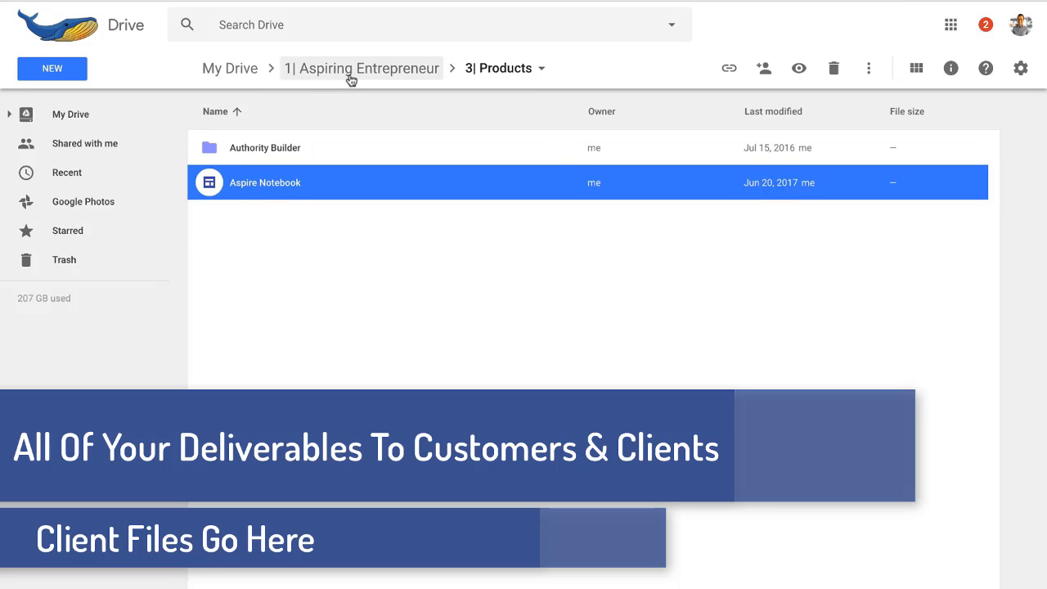
pyautogui.click(362, 68)
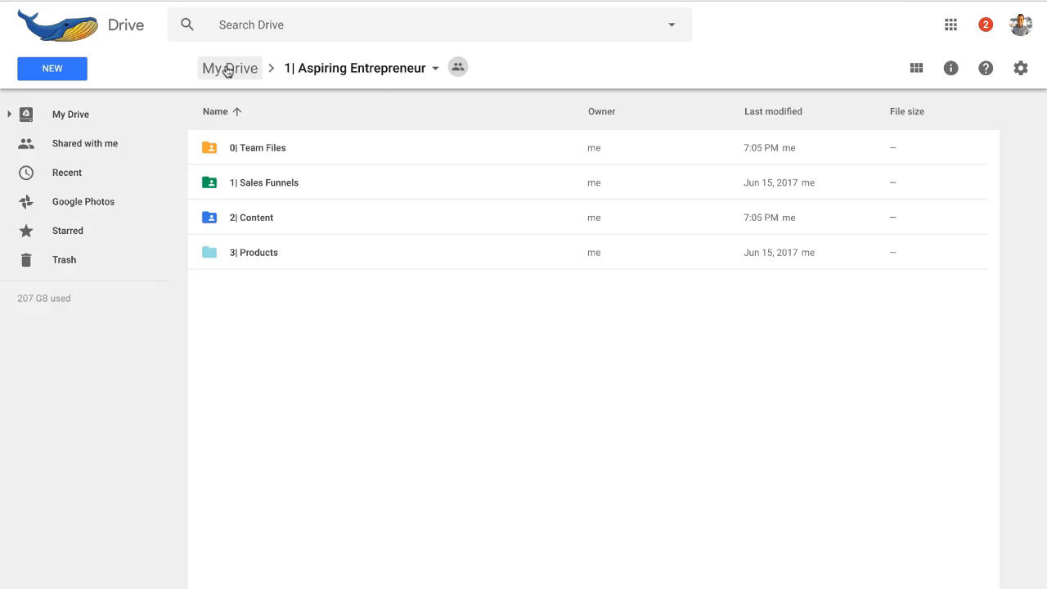
pyautogui.moveTo(410, 367)
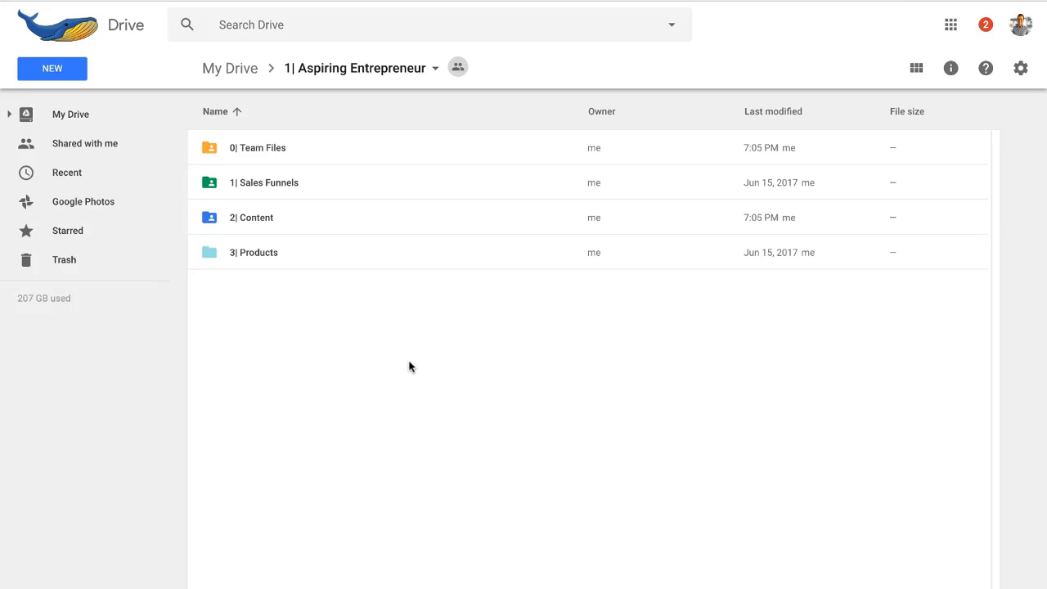
pyautogui.moveTo(229, 67)
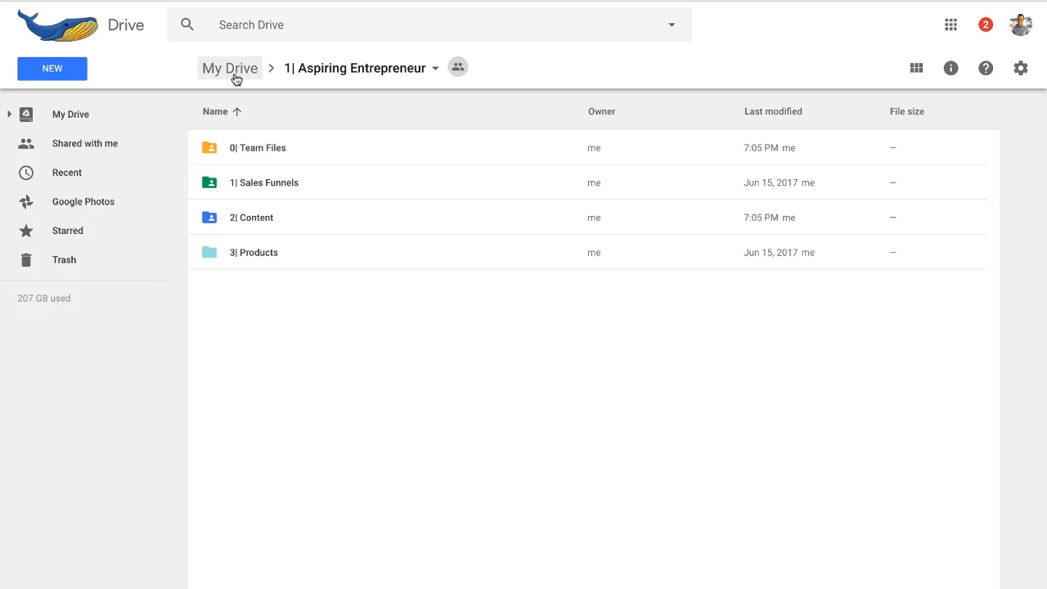
# Return to the top level of My Drive from the breadcrumb bar.
pyautogui.click(230, 68)
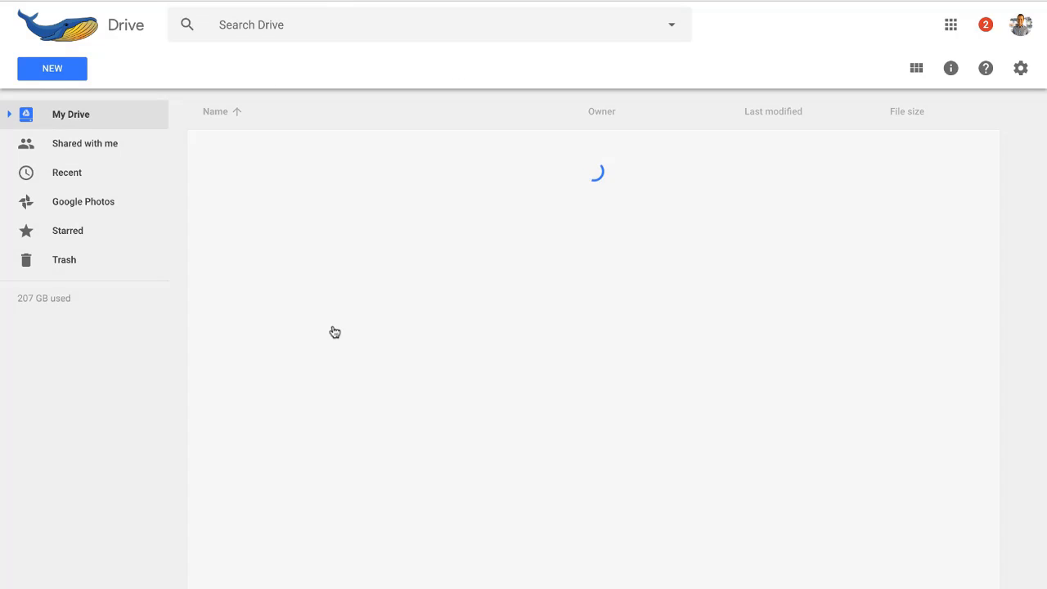